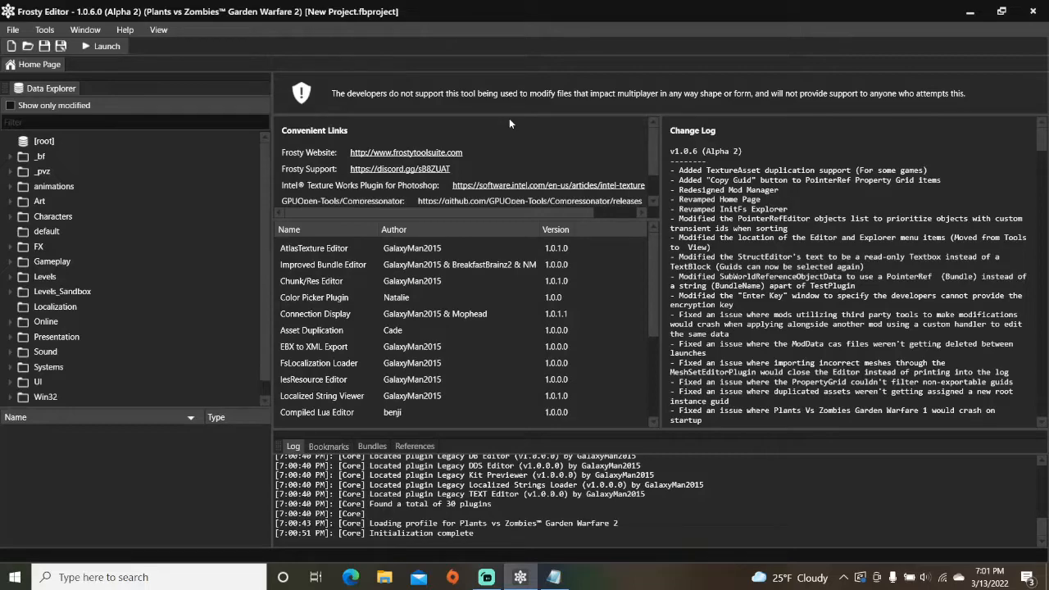
mouse_move(473, 119)
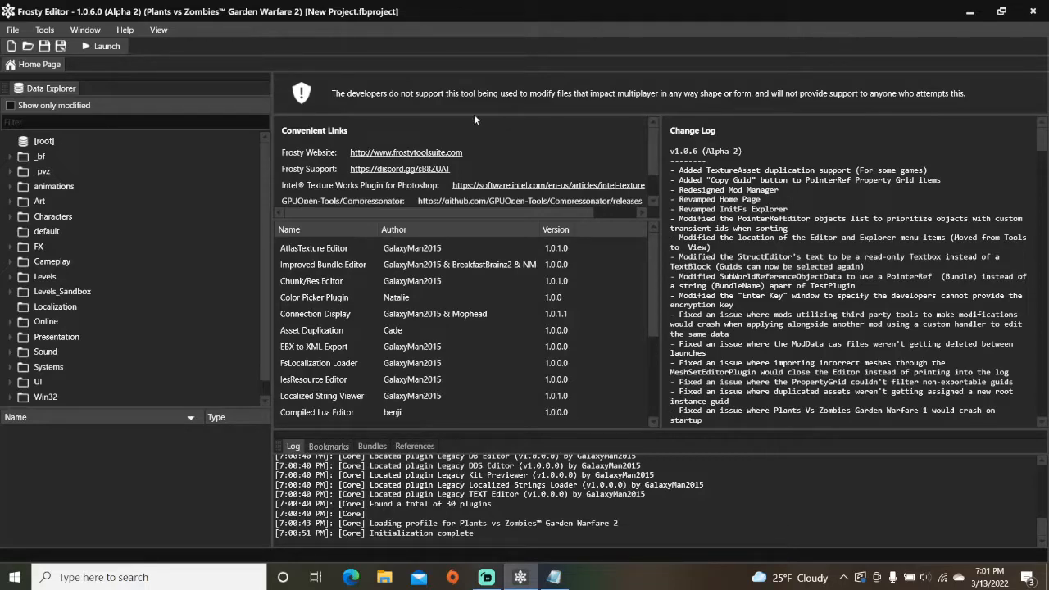
Step: Expand Gameplay > Soldiers and list the Human folder's plant character assets
left_click(12, 260)
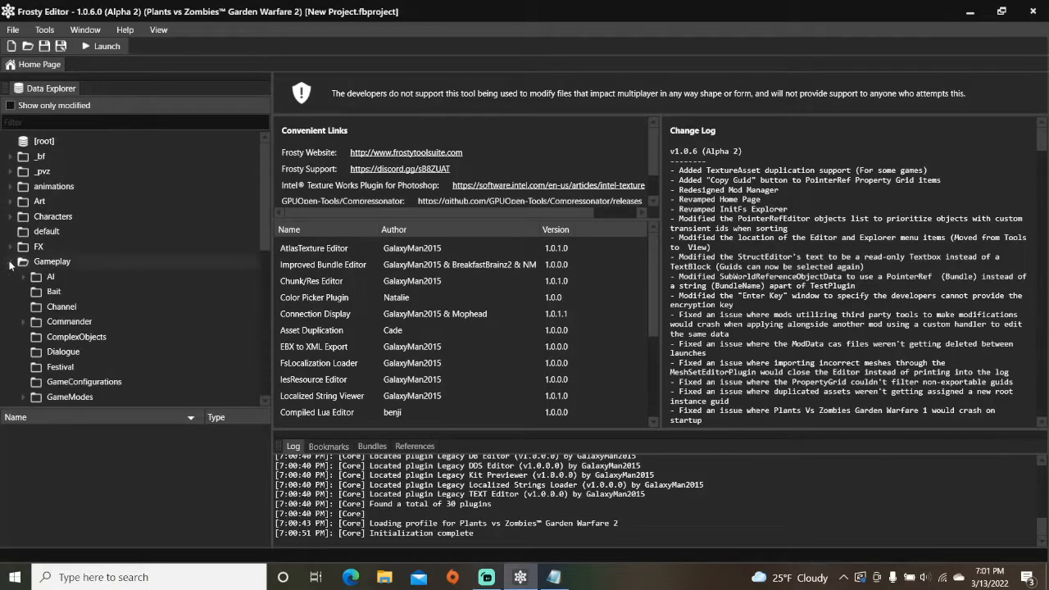
scroll("down", 3)
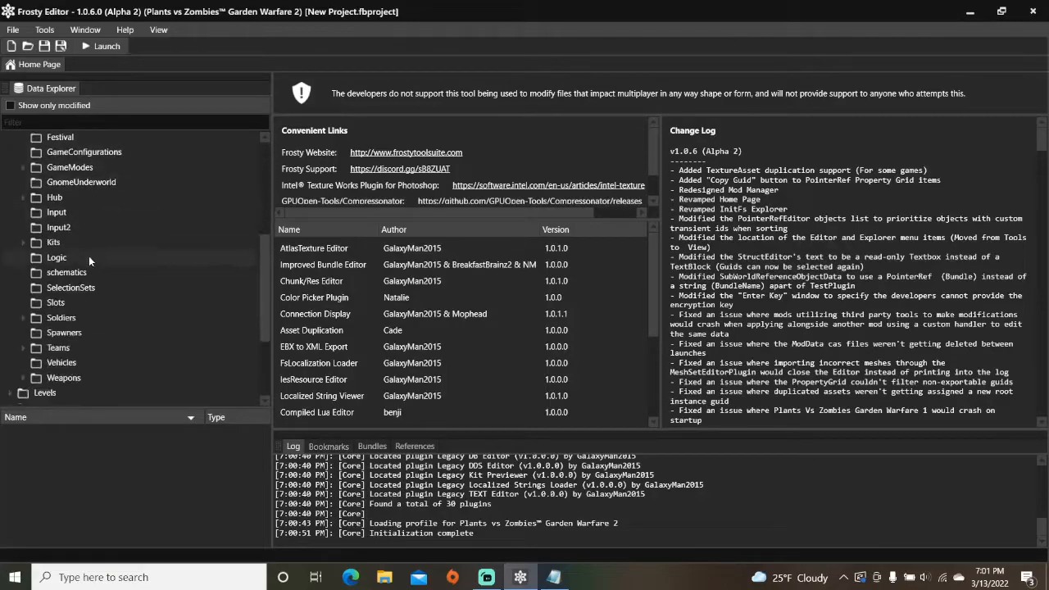
left_click(24, 317)
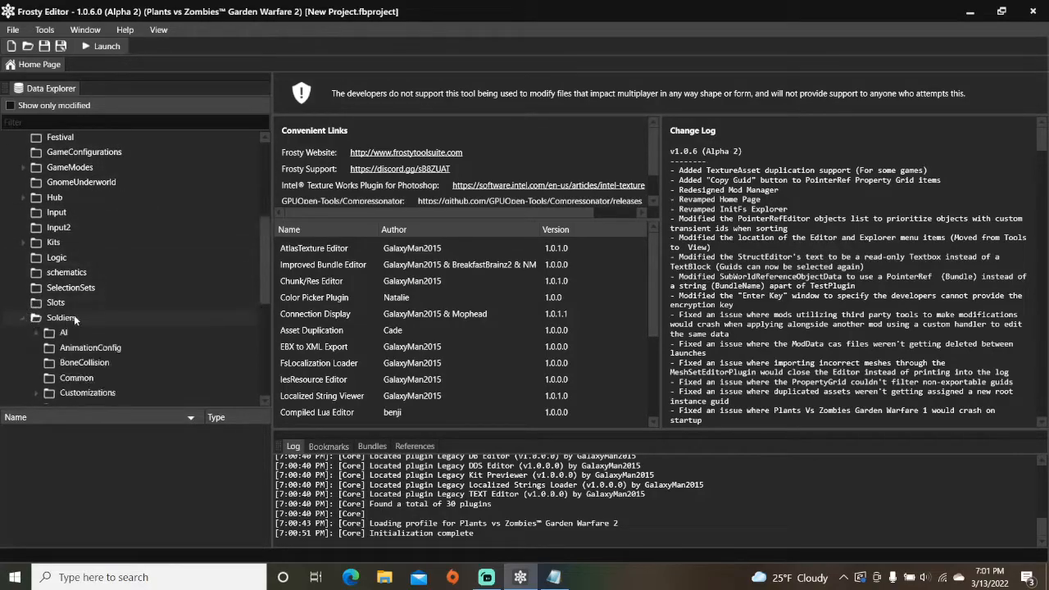
scroll("down", 3)
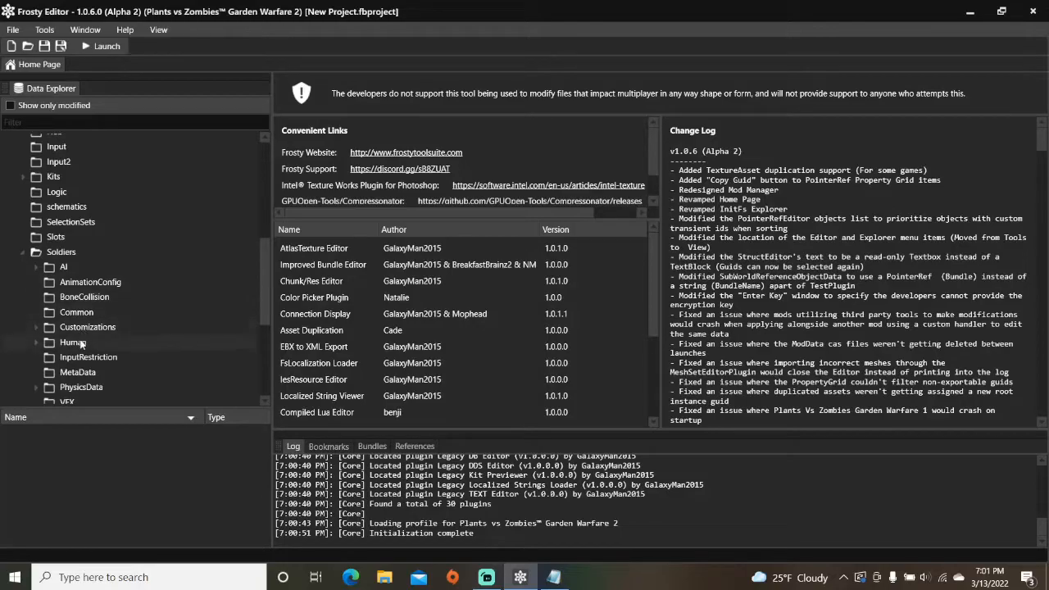
left_click(73, 343)
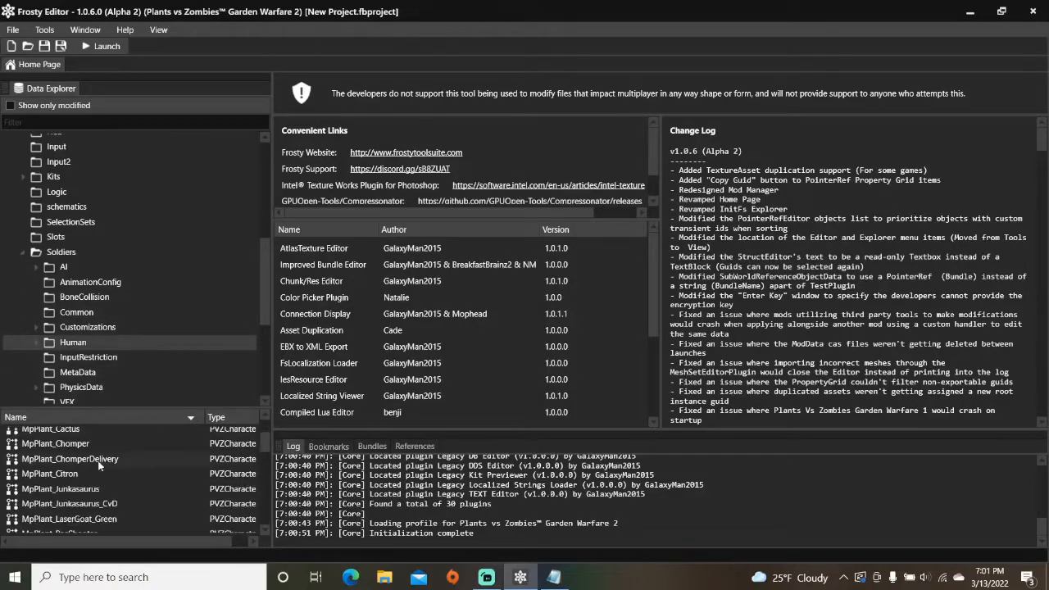
scroll("down", 3)
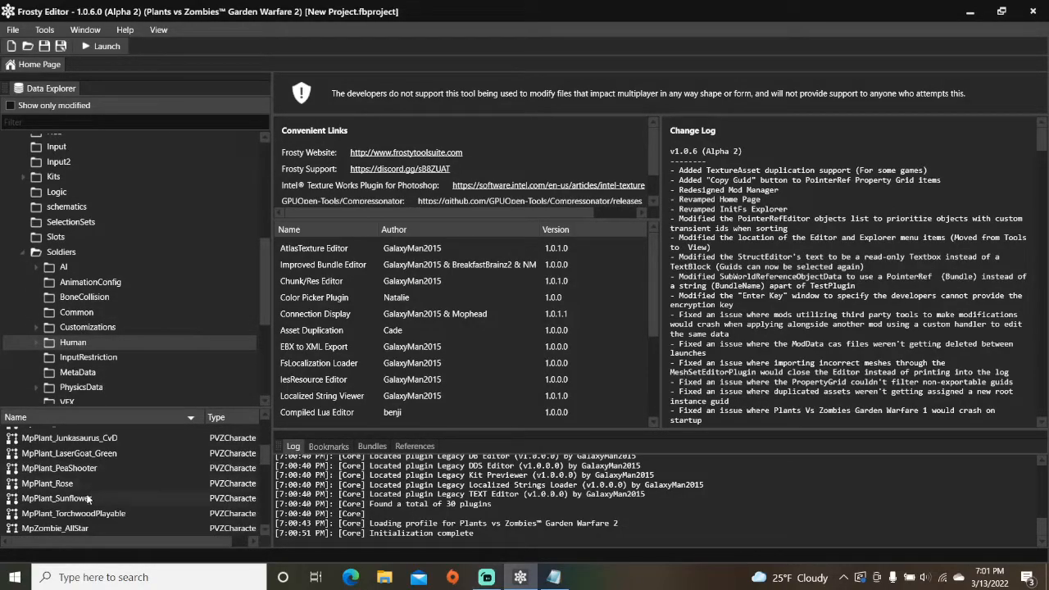
Step: Add three component slots to MpPlant_Sunflower (61 total) and raise the four runtime counts by three
double_click(56, 499)
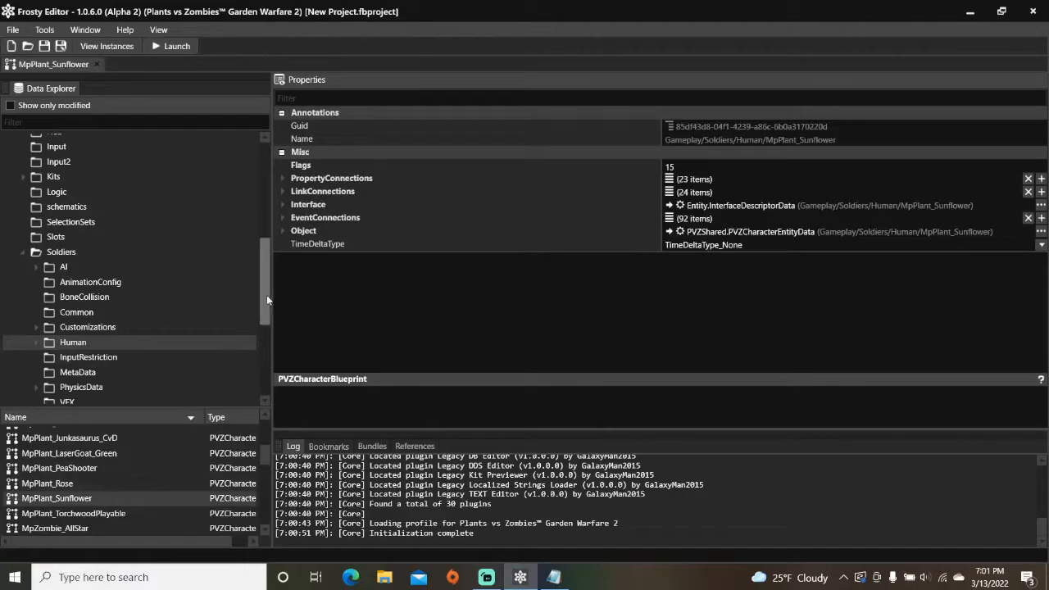
left_click(282, 229)
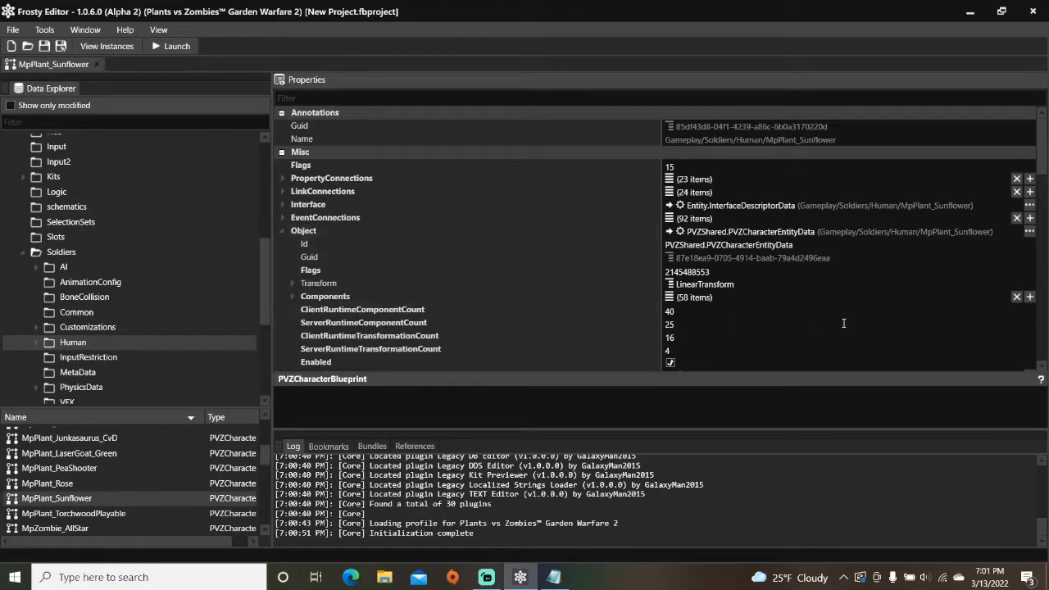
left_click(1029, 297)
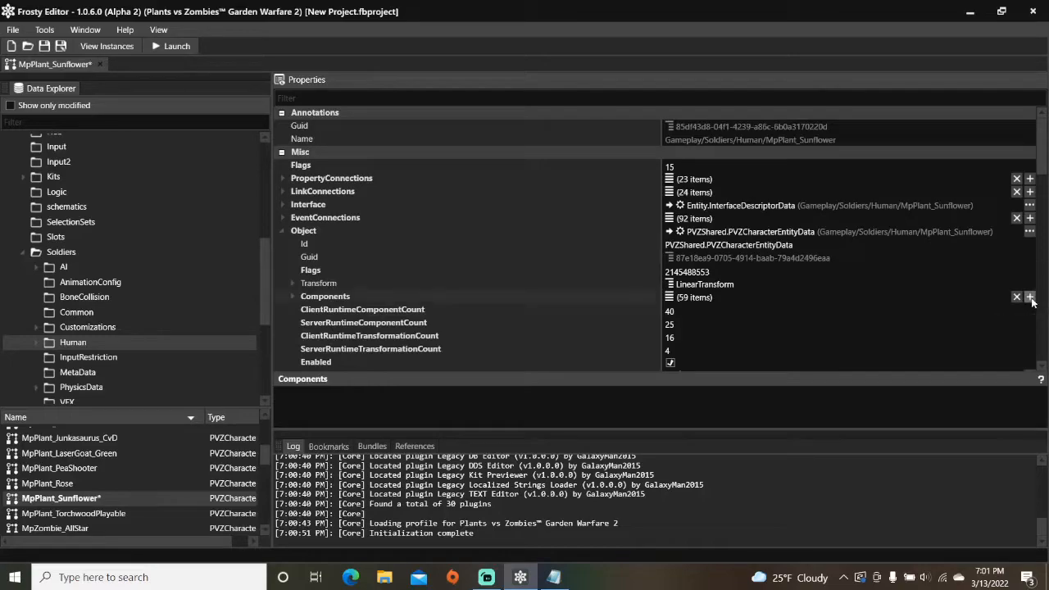
left_click(1029, 297)
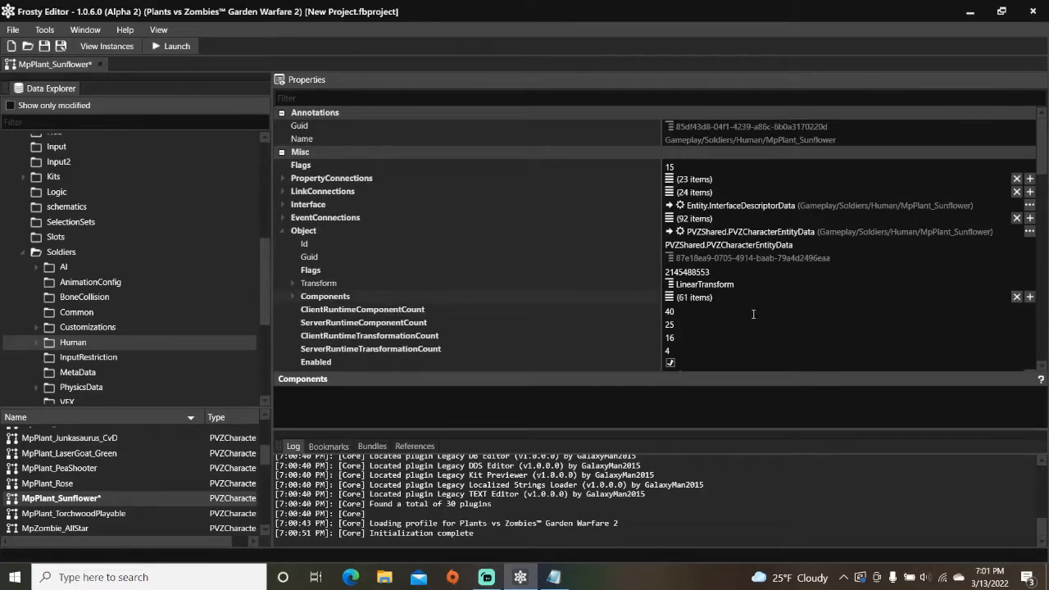
left_click(362, 308)
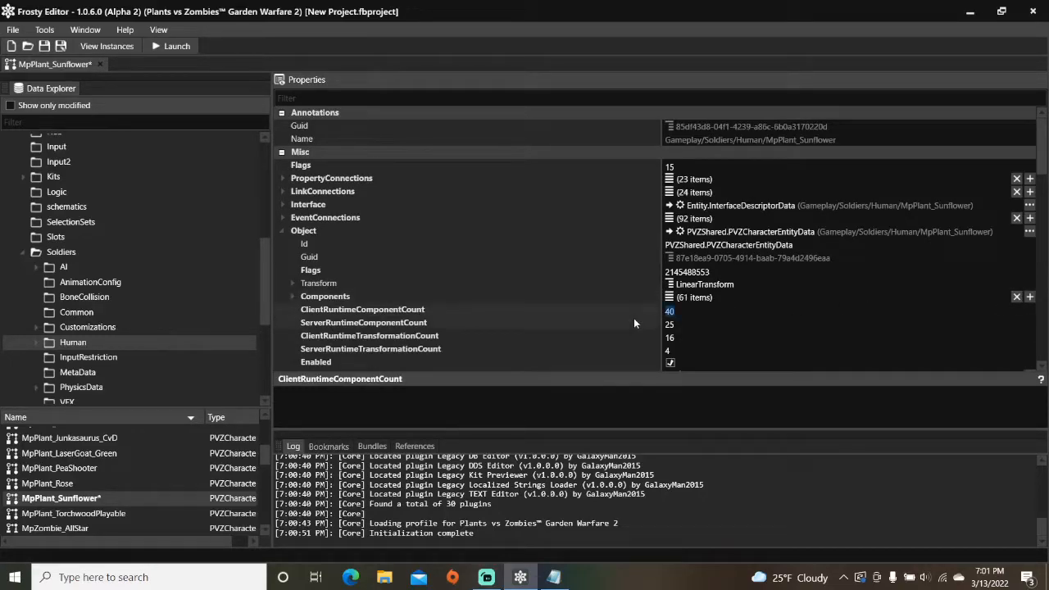
left_click(364, 321)
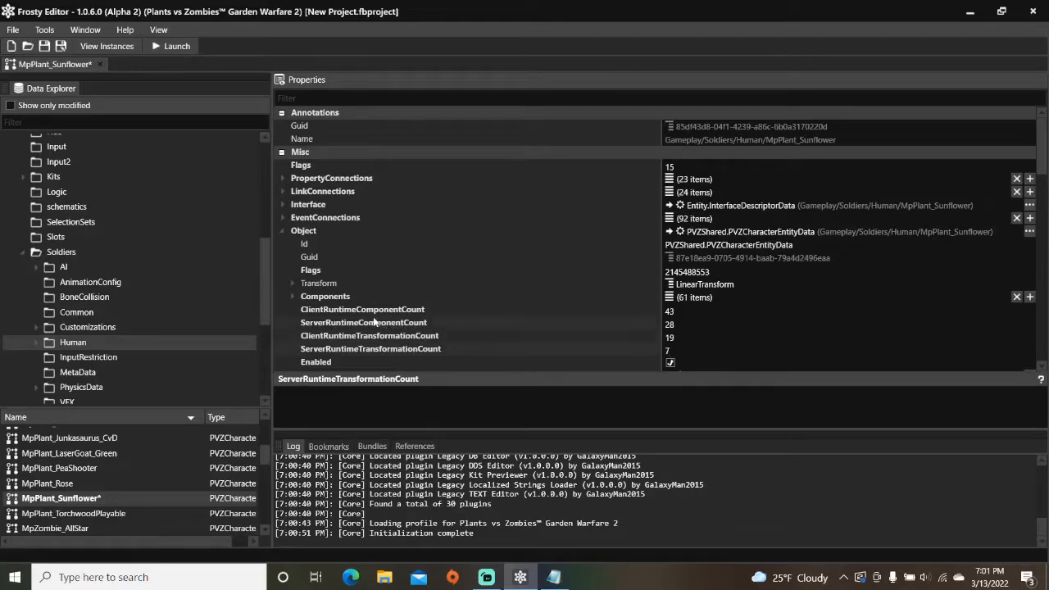
Step: Paste copied ScoringEventListener, PlayerIdTracker and Buff entity data into slots [58], [59] and [60]
left_click(292, 295)
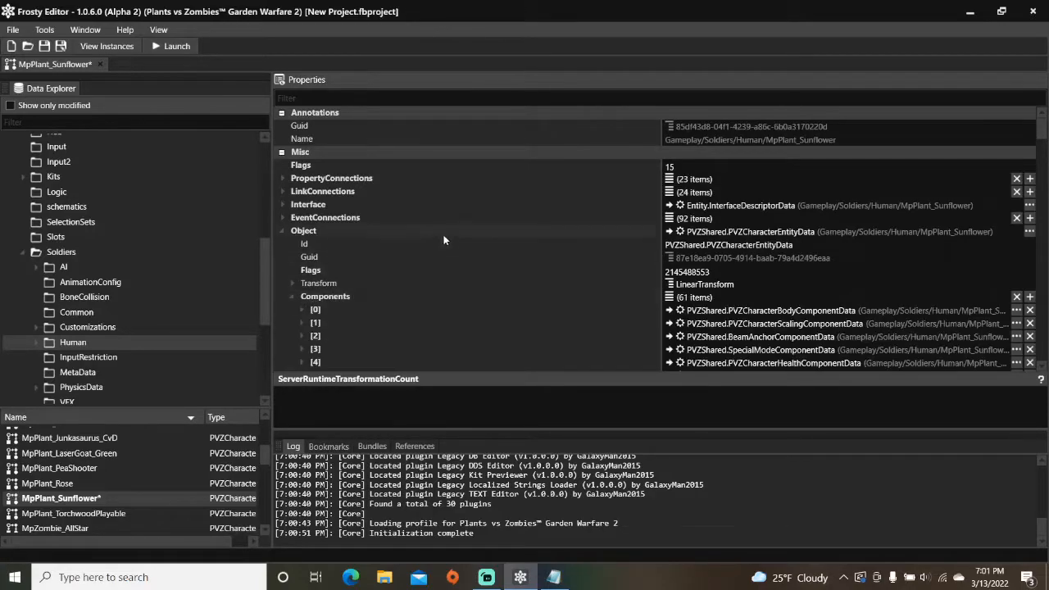
scroll("down", 3)
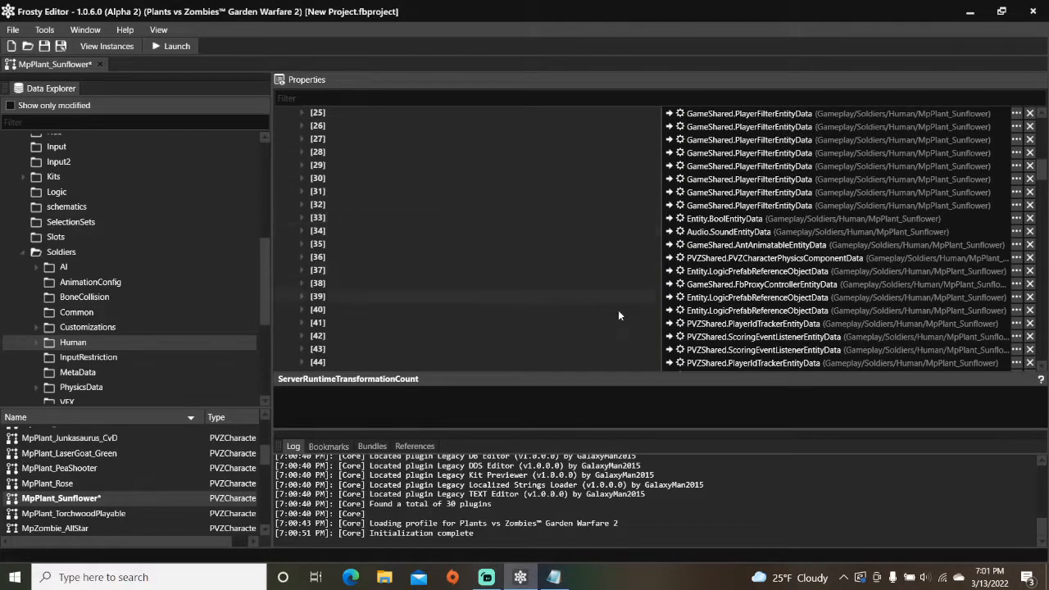
right_click(762, 336)
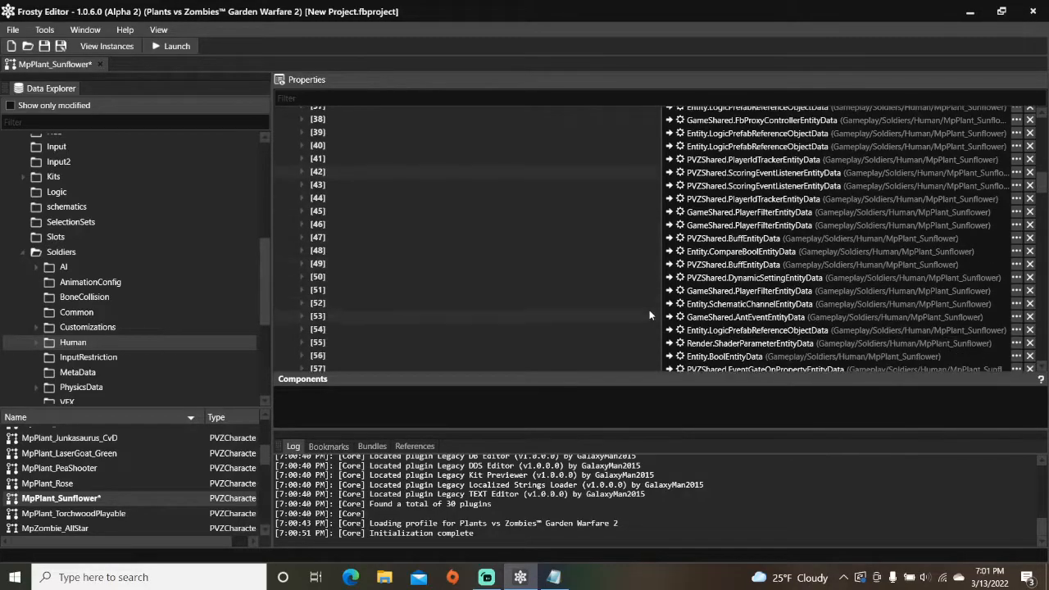
scroll("down", 3)
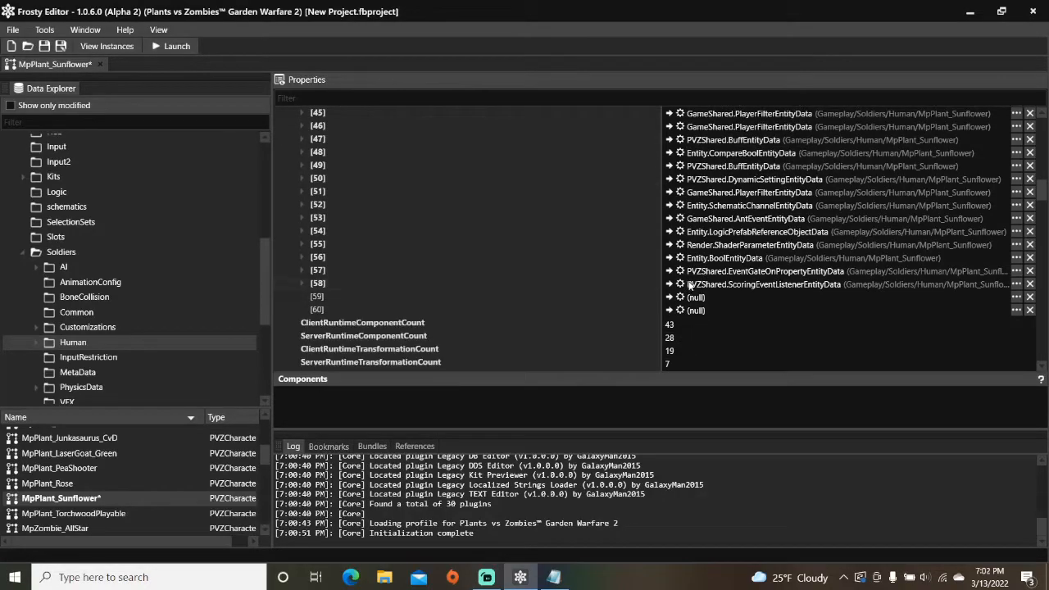
right_click(692, 297)
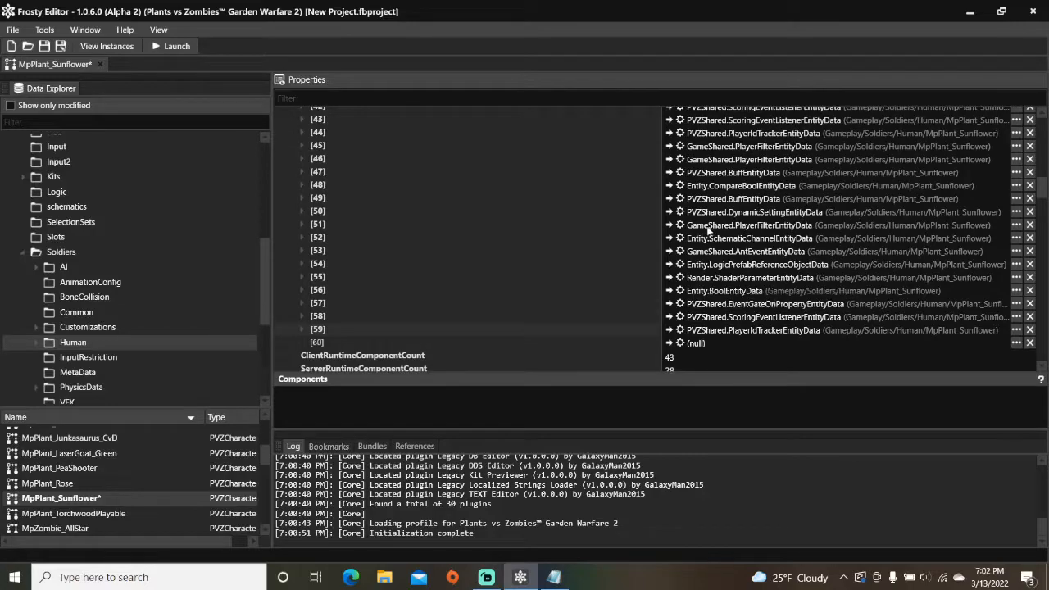
right_click(734, 172)
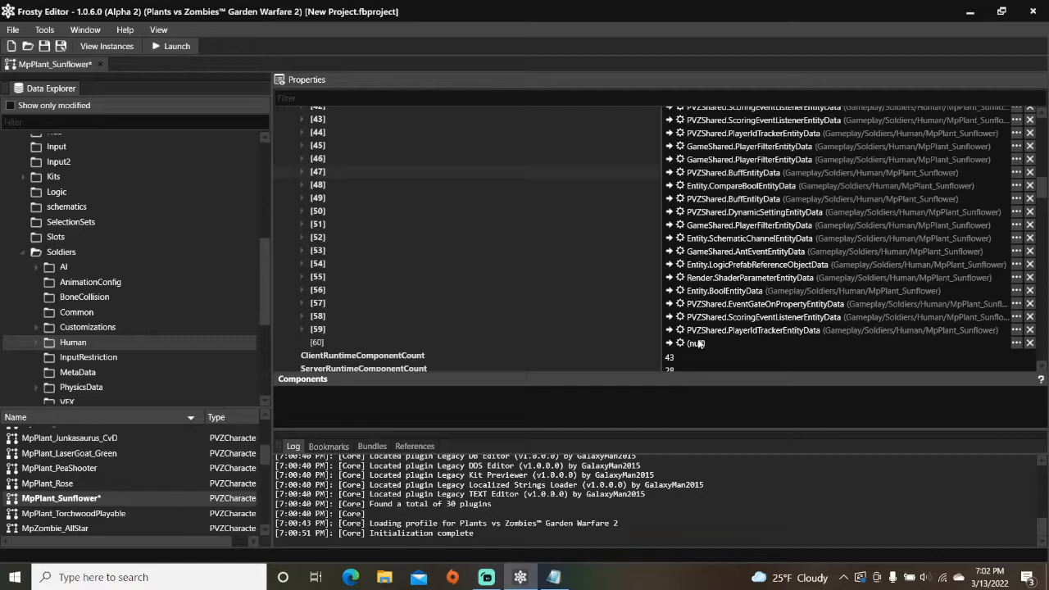
right_click(695, 342)
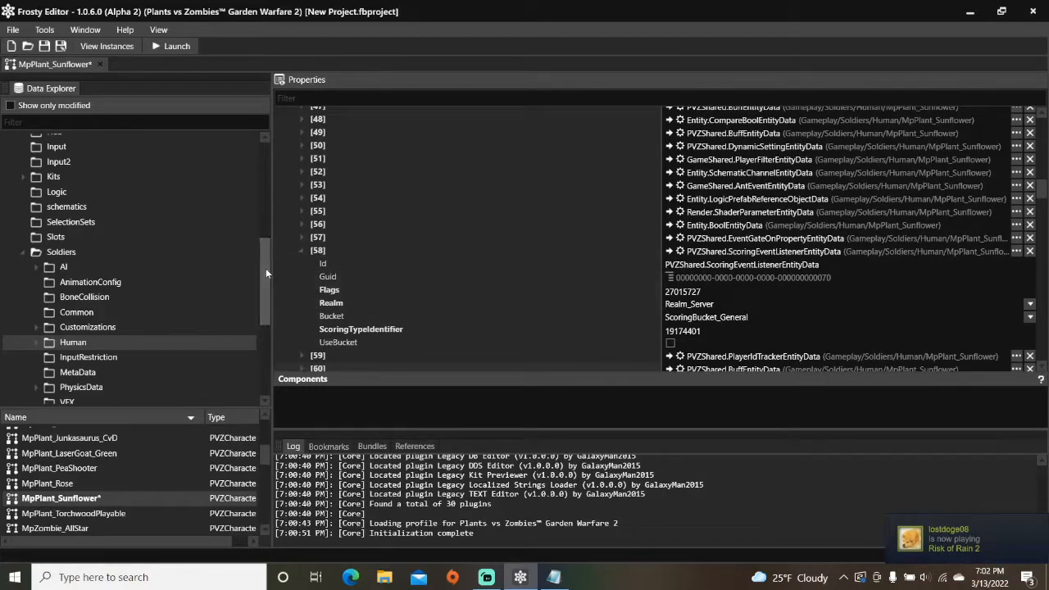
Step: Open the PVZScoring asset from Online > Persistence > Scoring in a new tab
scroll("down", 3)
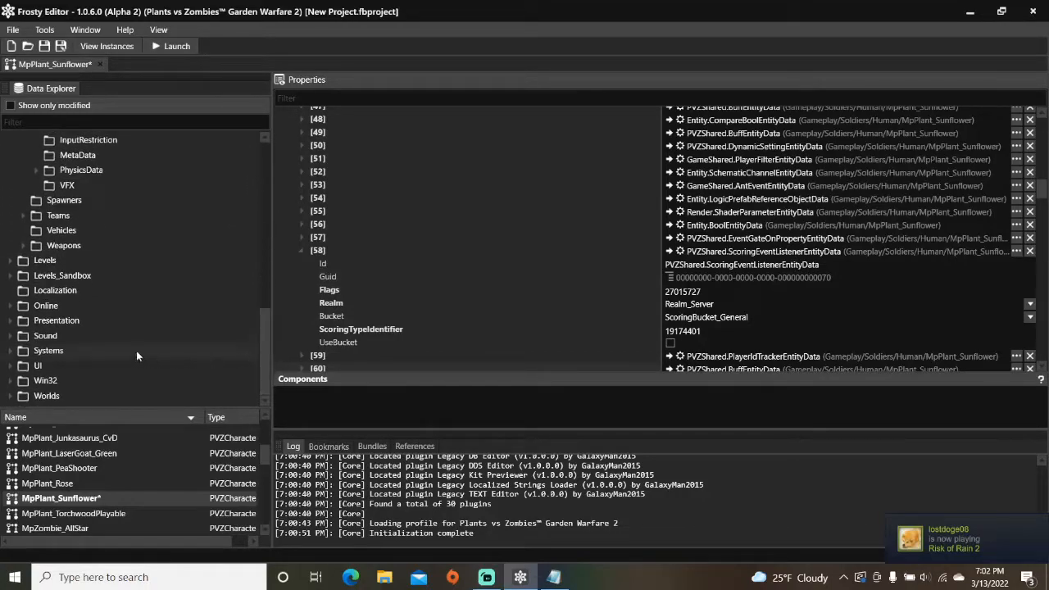
left_click(23, 305)
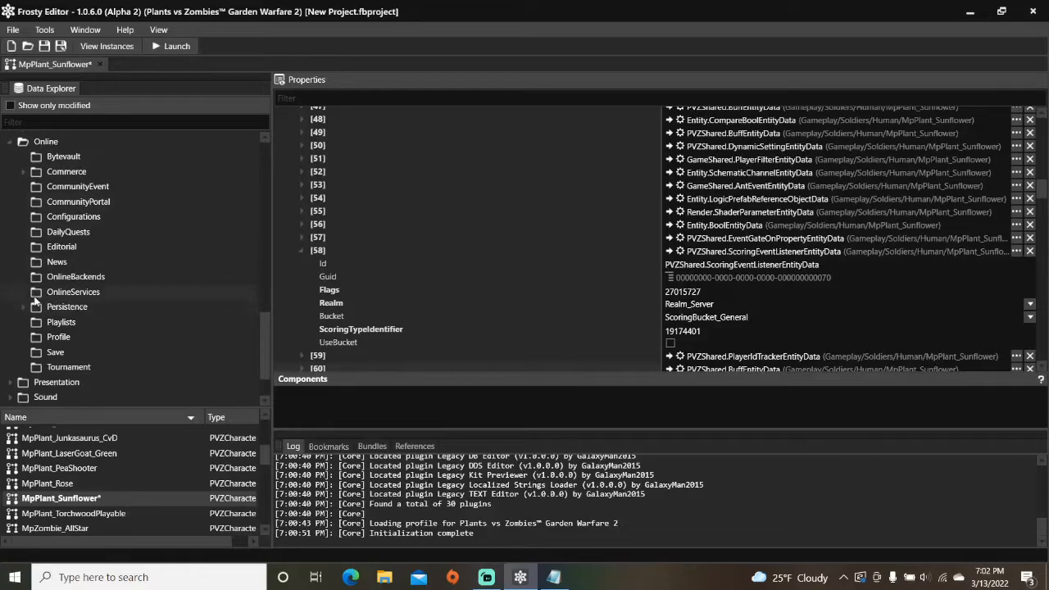
left_click(23, 306)
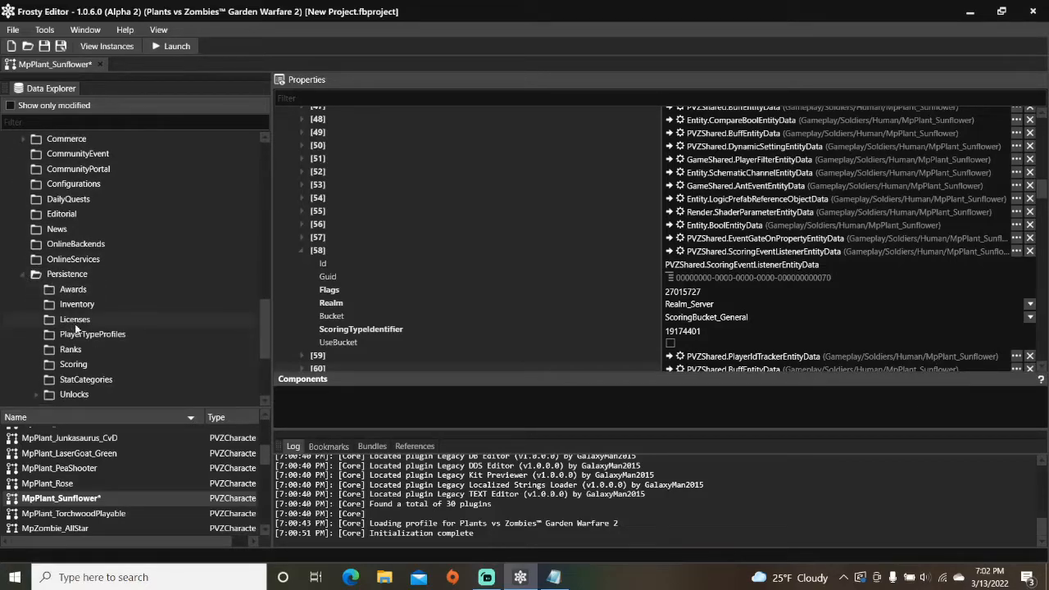
left_click(72, 364)
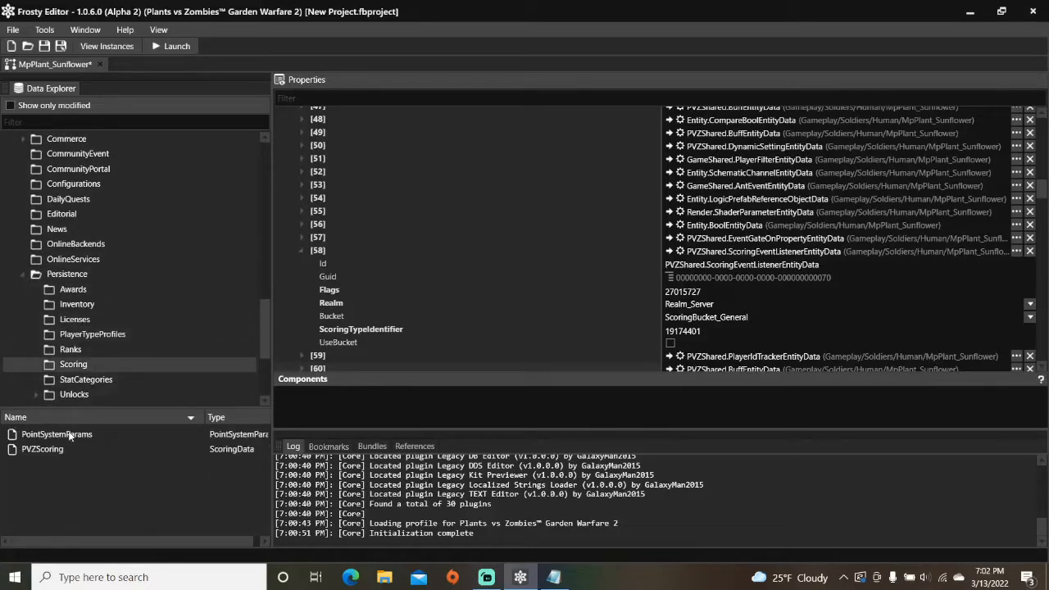
double_click(43, 449)
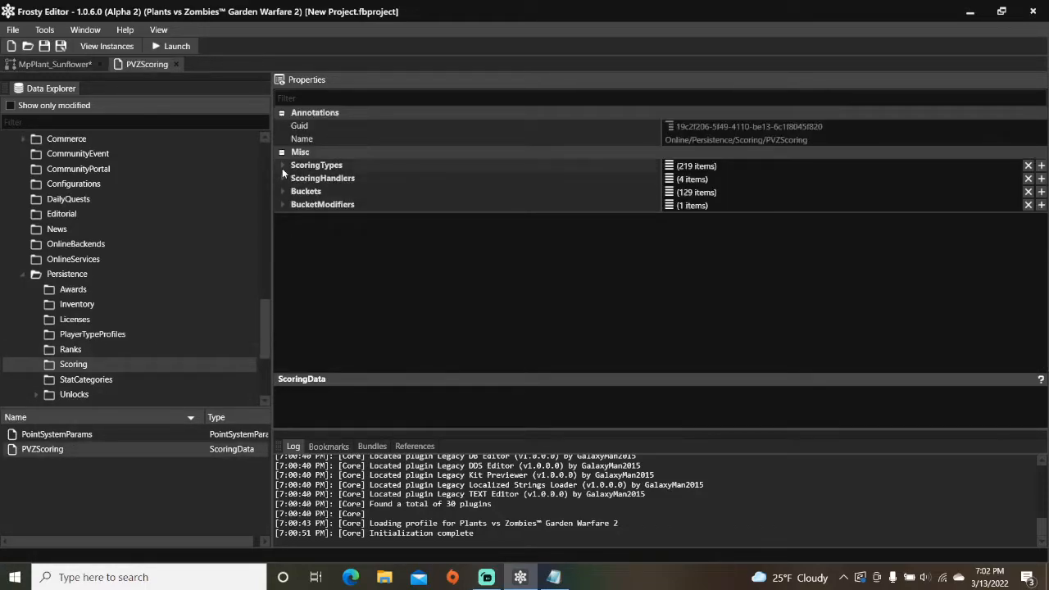
Step: Copy ID_H_SCORE_PLANT_REGROWN's identifier 14633599 into the Sunflower listener's ScoringTypeIdentifier
left_click(282, 164)
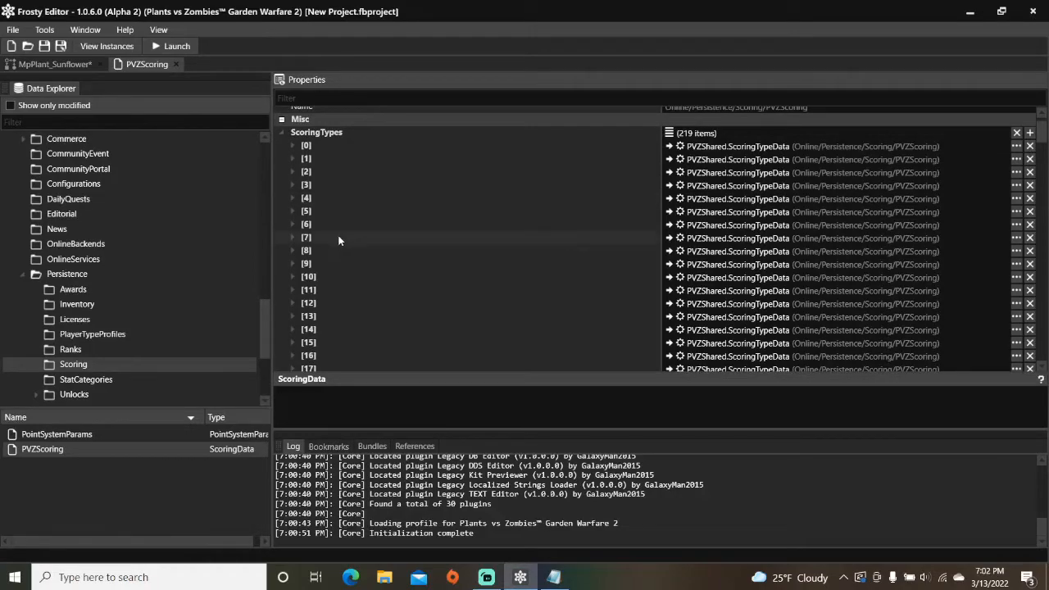
left_click(291, 308)
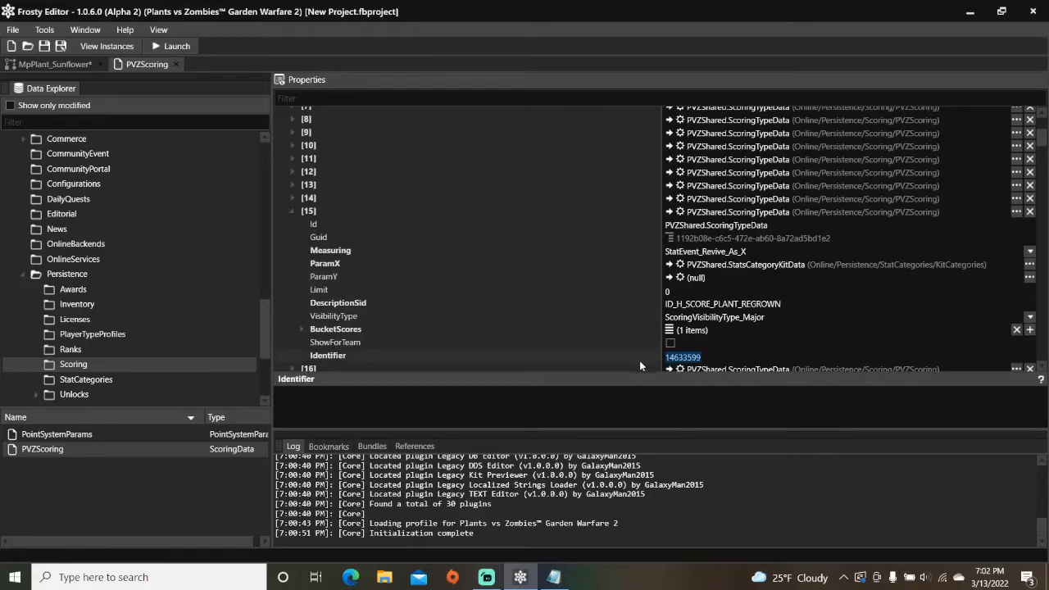
mouse_move(72, 62)
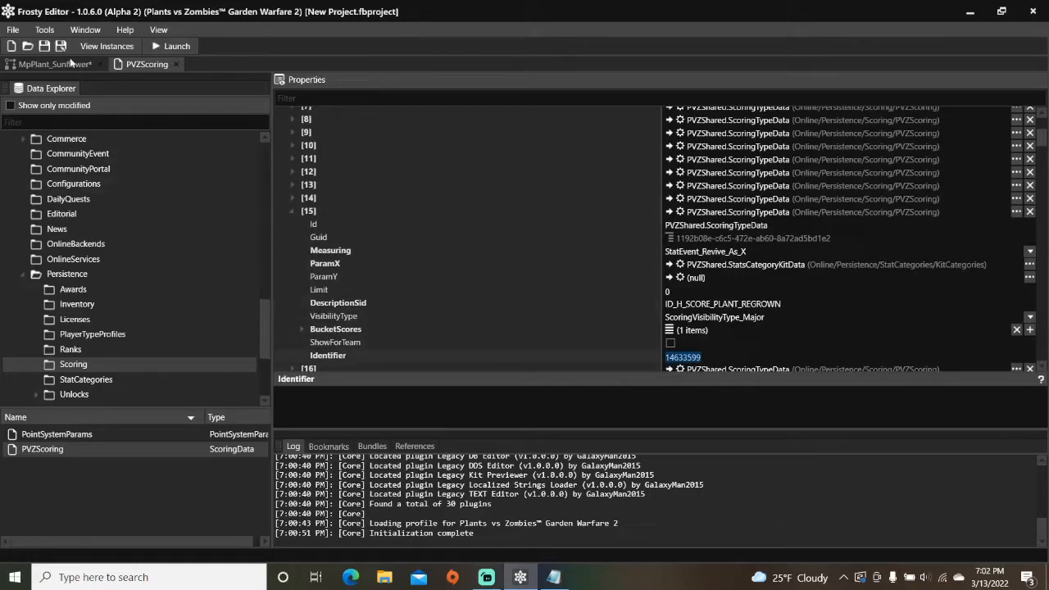
left_click(53, 64)
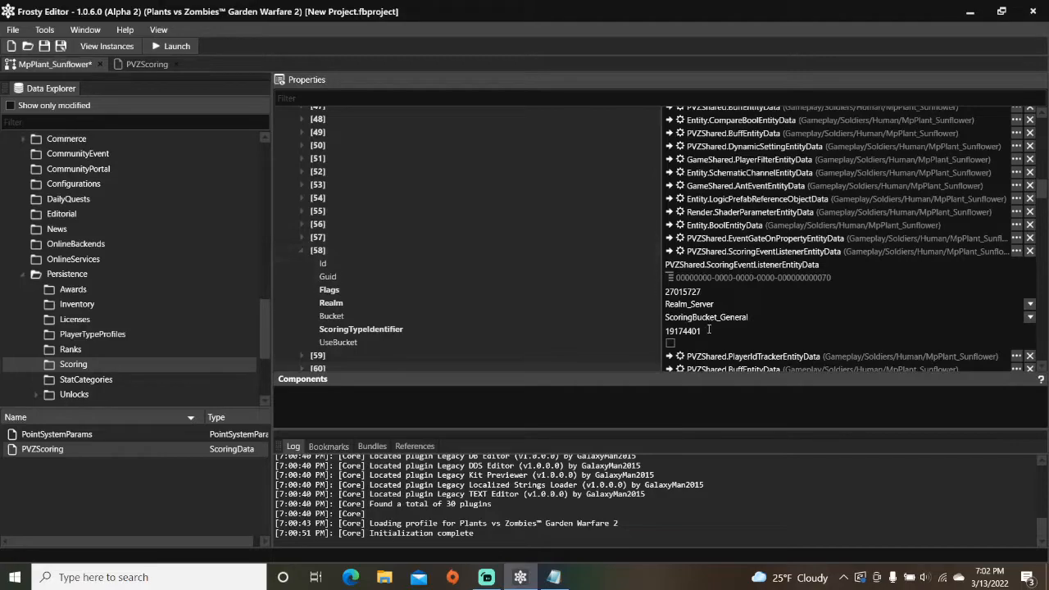
type("14633599")
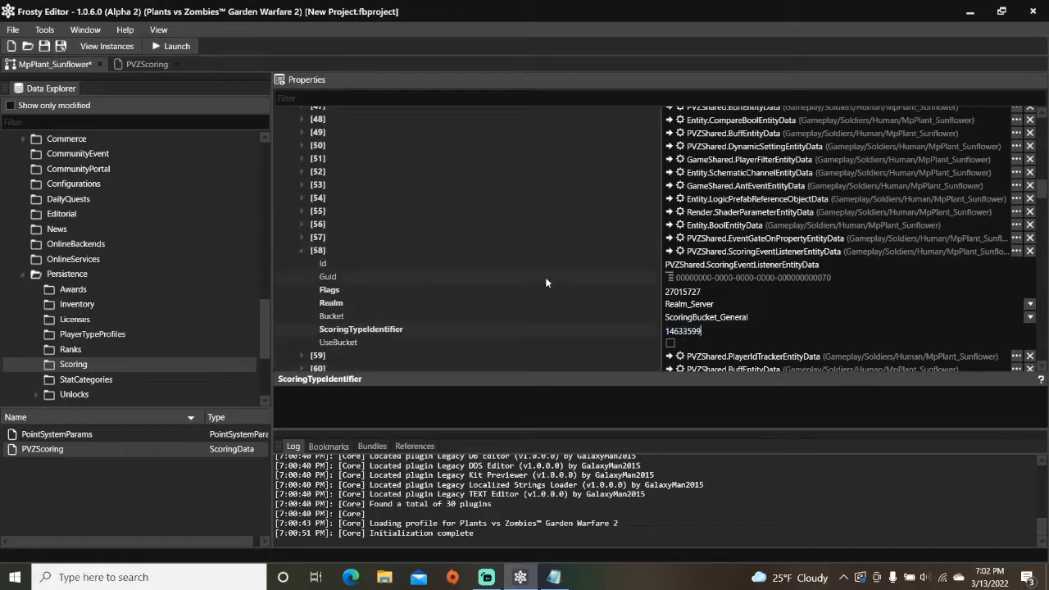
Step: Filter the Data Explorer by 'enra' to list enrage buffs such as BossHunt_EnrageDamage
scroll("down", 3)
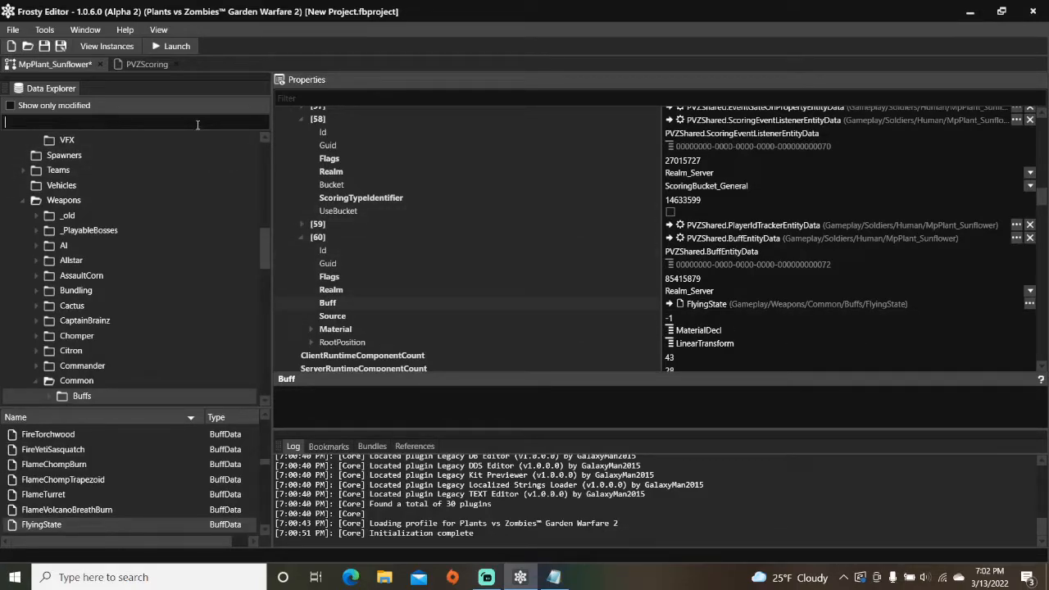
type("enrage")
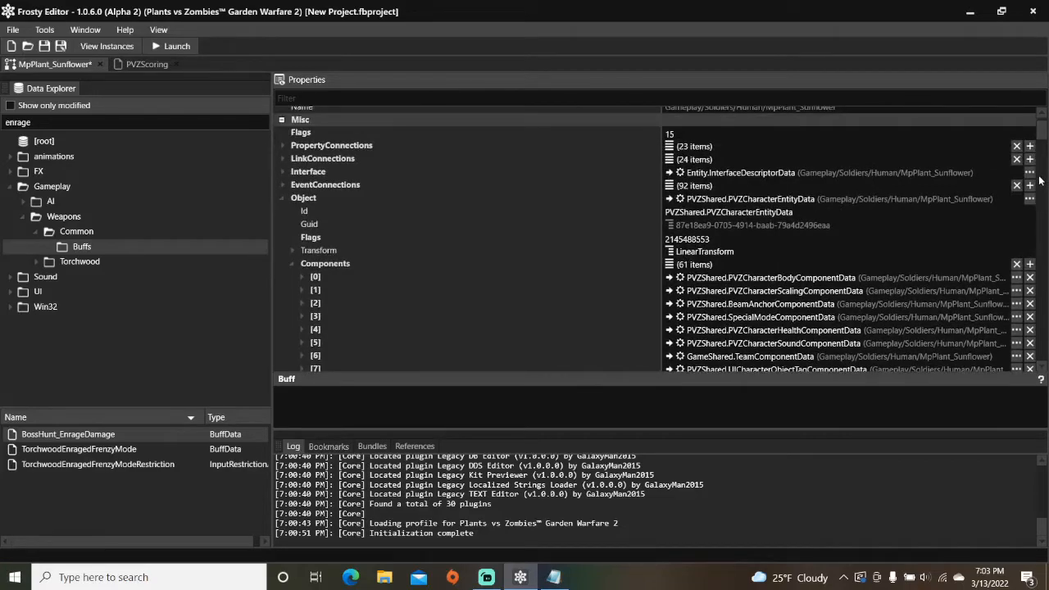
Step: Grow EventConnections from 92 to 95 entries with empty null-to-null connections [92]–[94]
left_click(1029, 186)
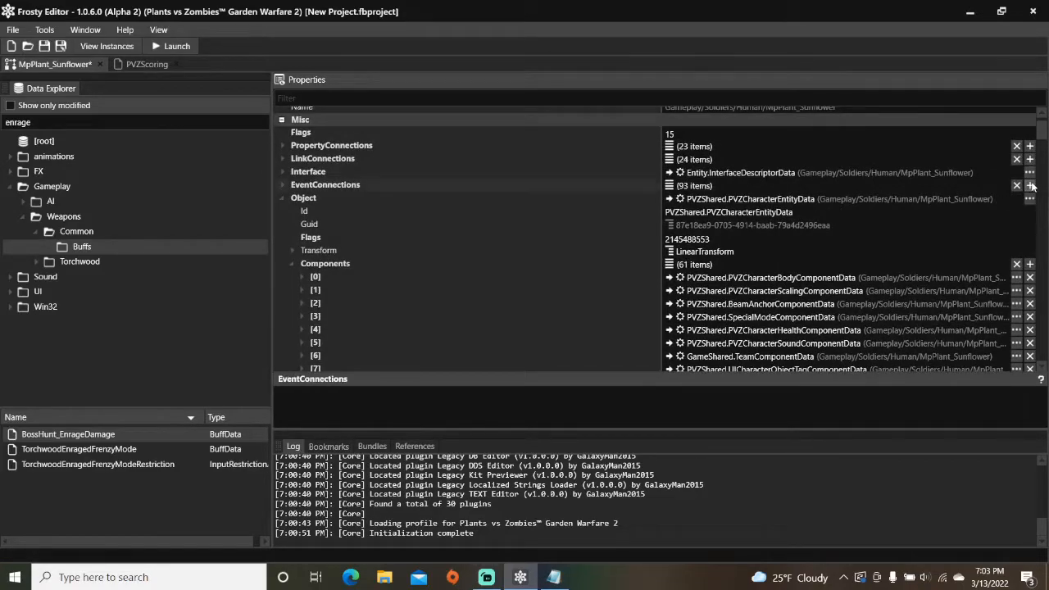
left_click(1029, 186)
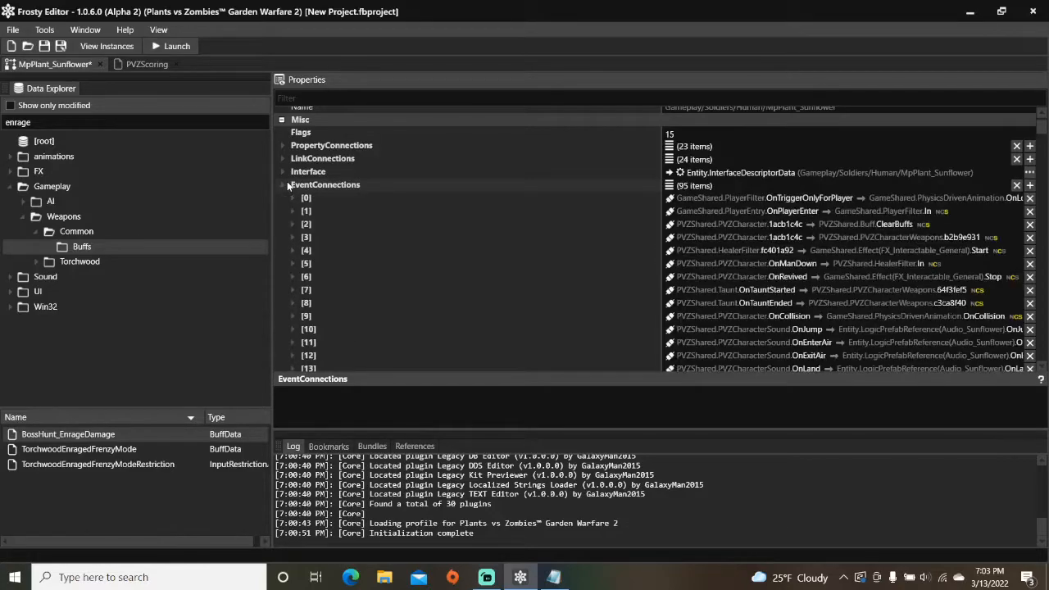
scroll("down", 3)
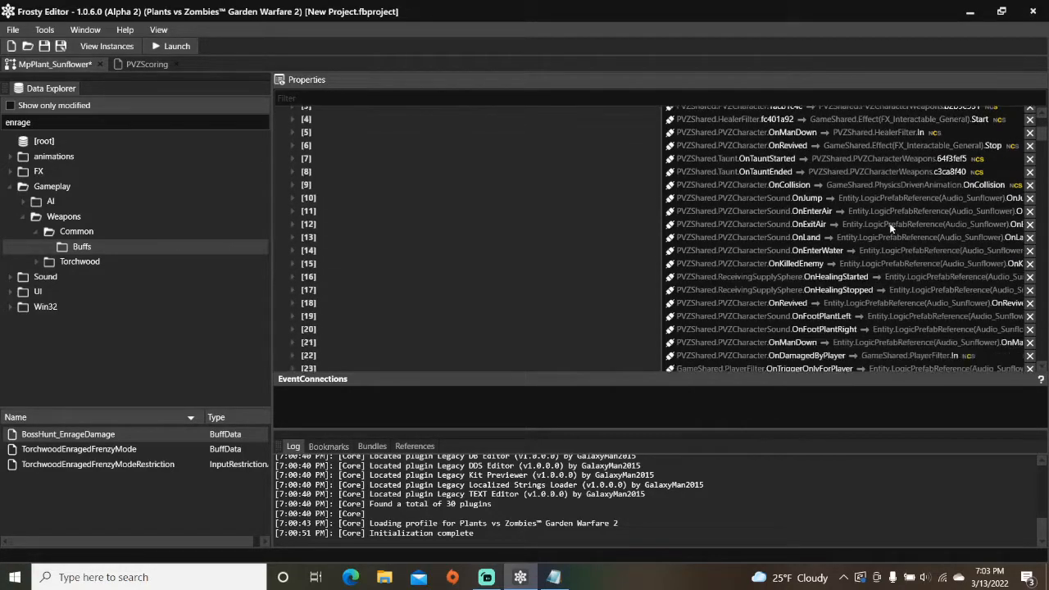
scroll("down", 3)
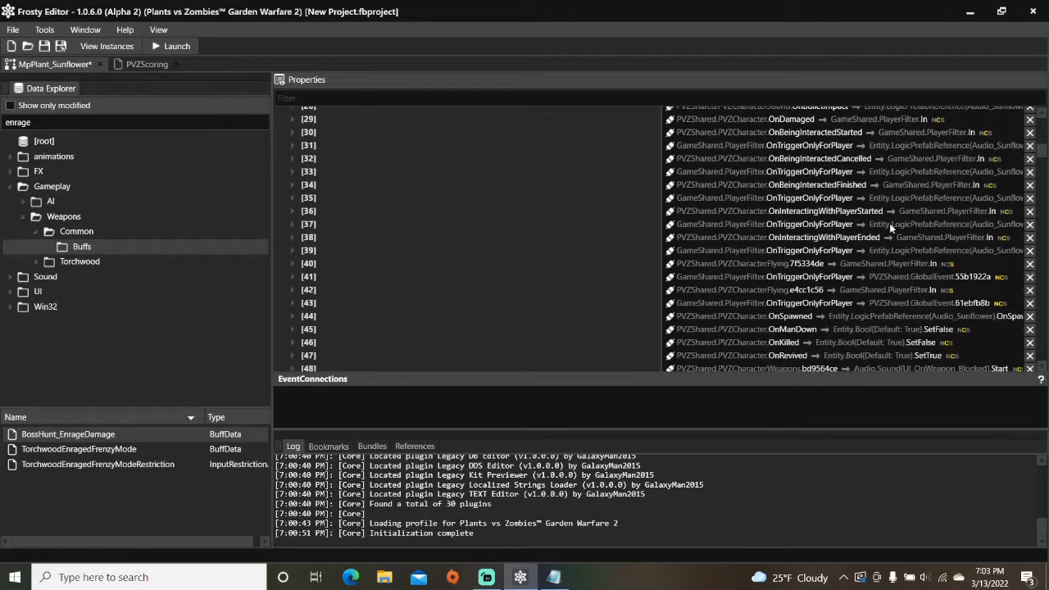
scroll("down", 3)
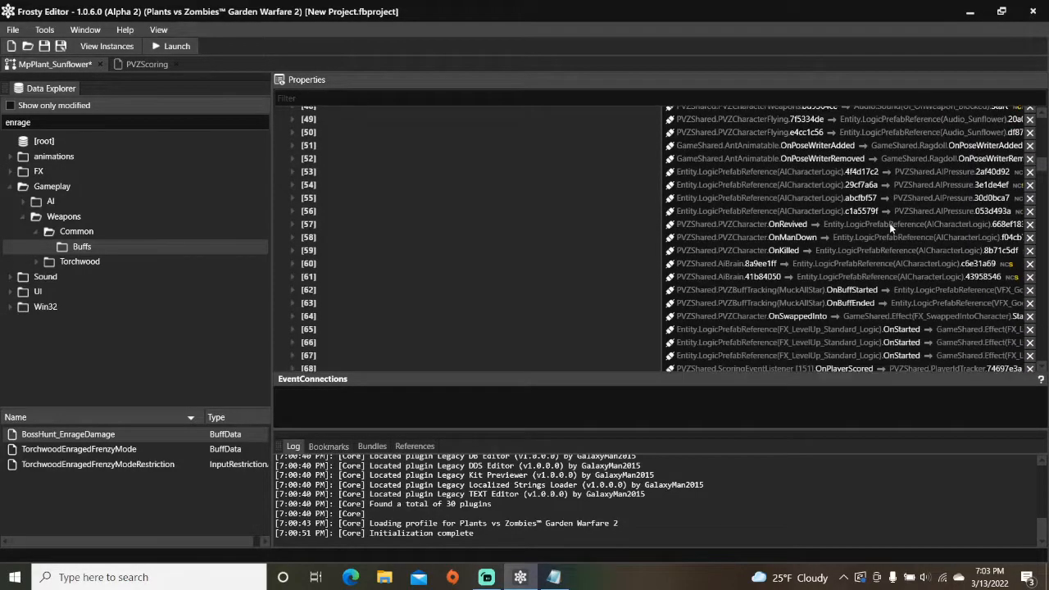
scroll("down", 3)
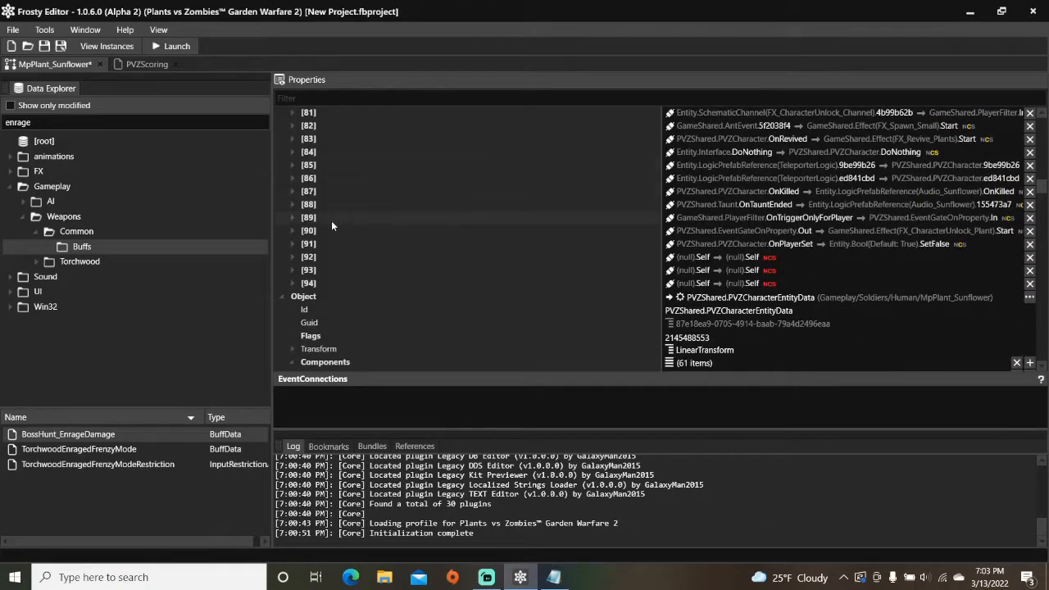
Step: Link connection [92] from ScoringEventListener's OnPlayerScored to PlayerIdTrackerEntityData, targeting Server
left_click(292, 255)
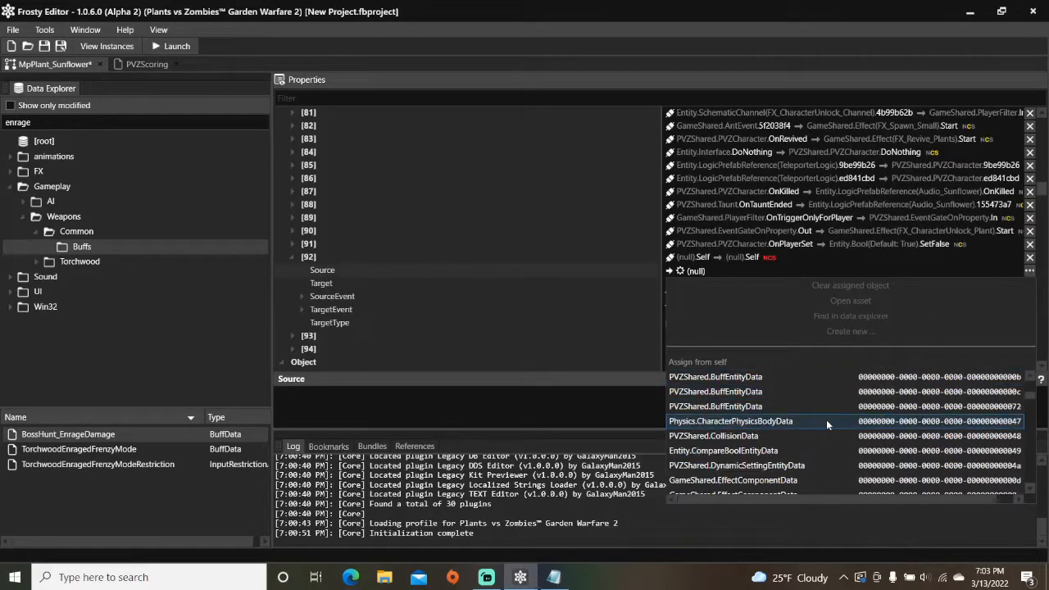
scroll("down", 3)
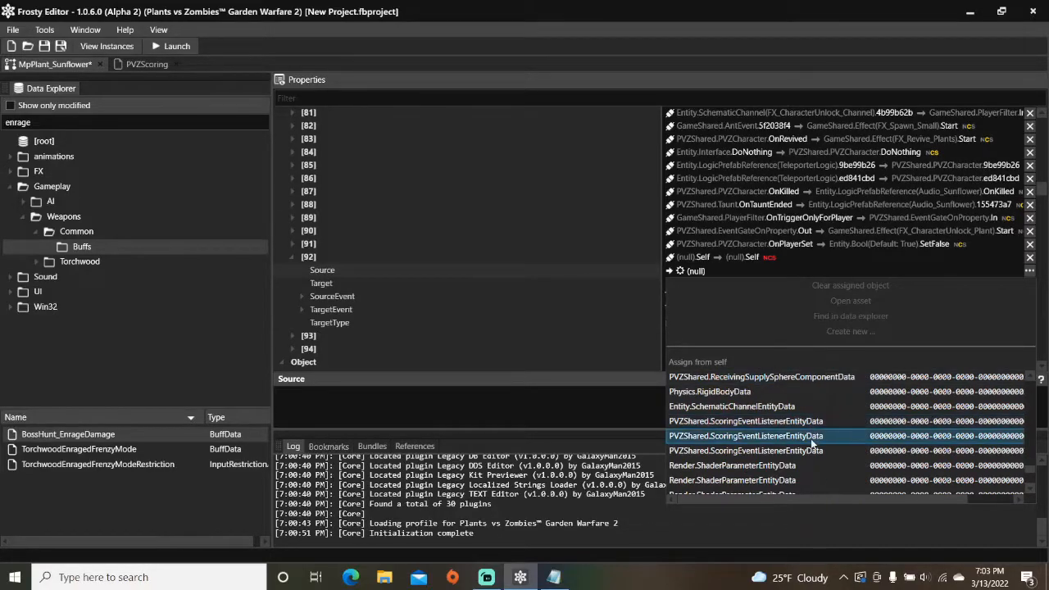
left_click(744, 435)
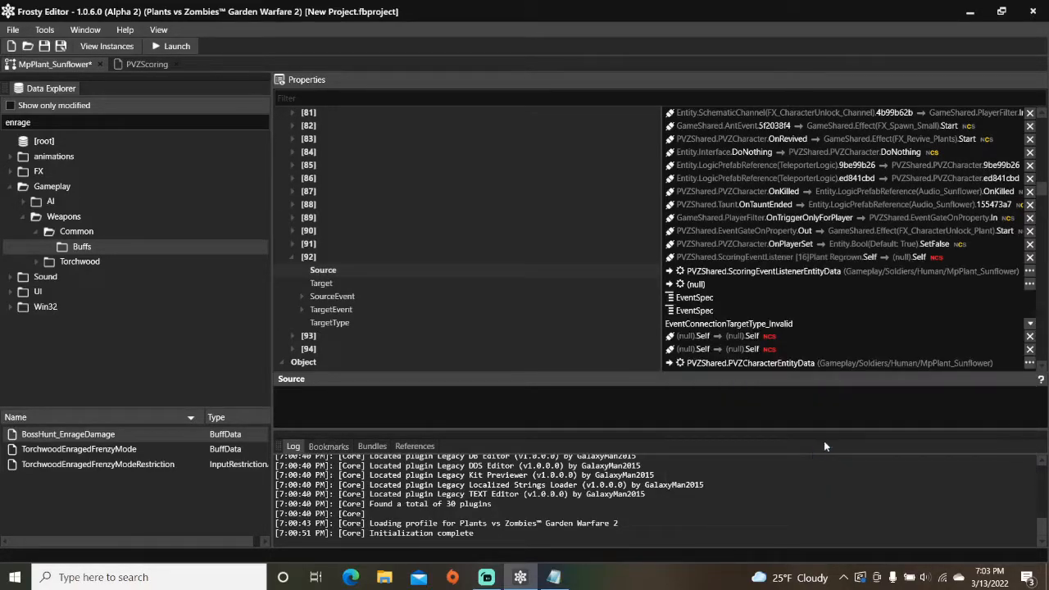
mouse_move(1029, 284)
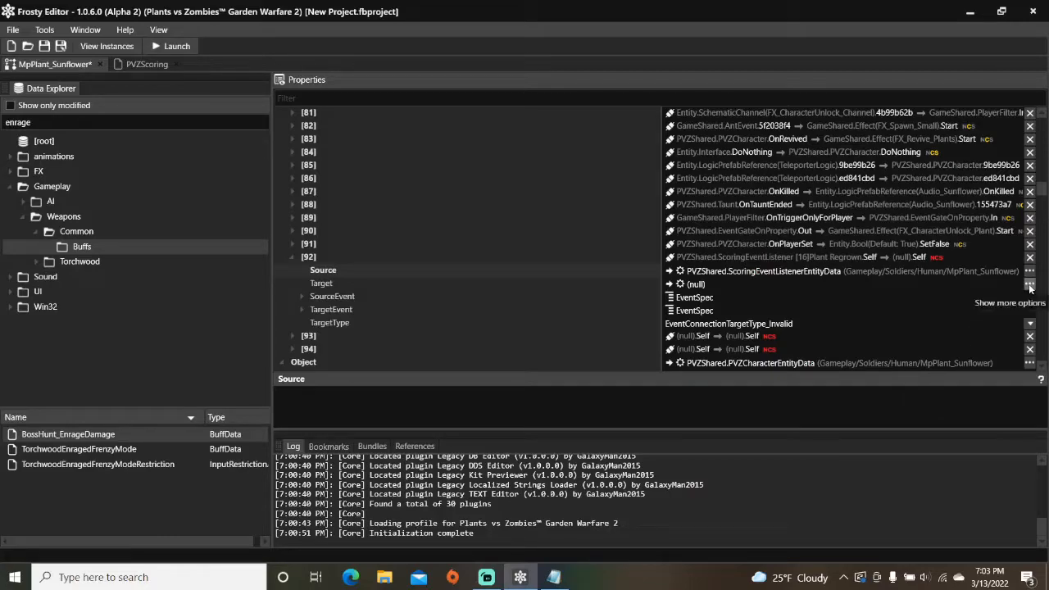
left_click(1029, 283)
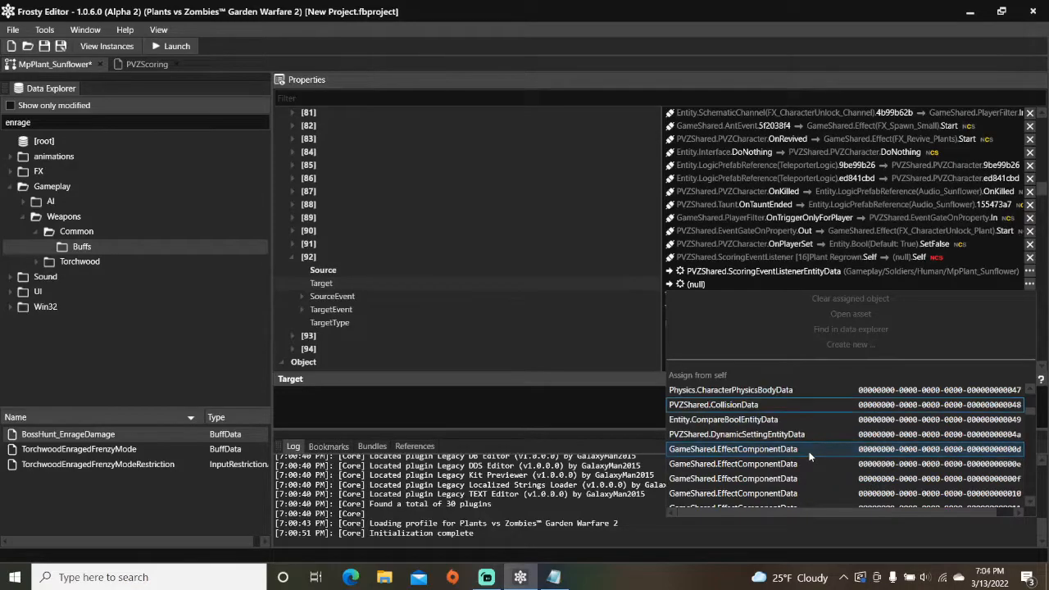
scroll("down", 3)
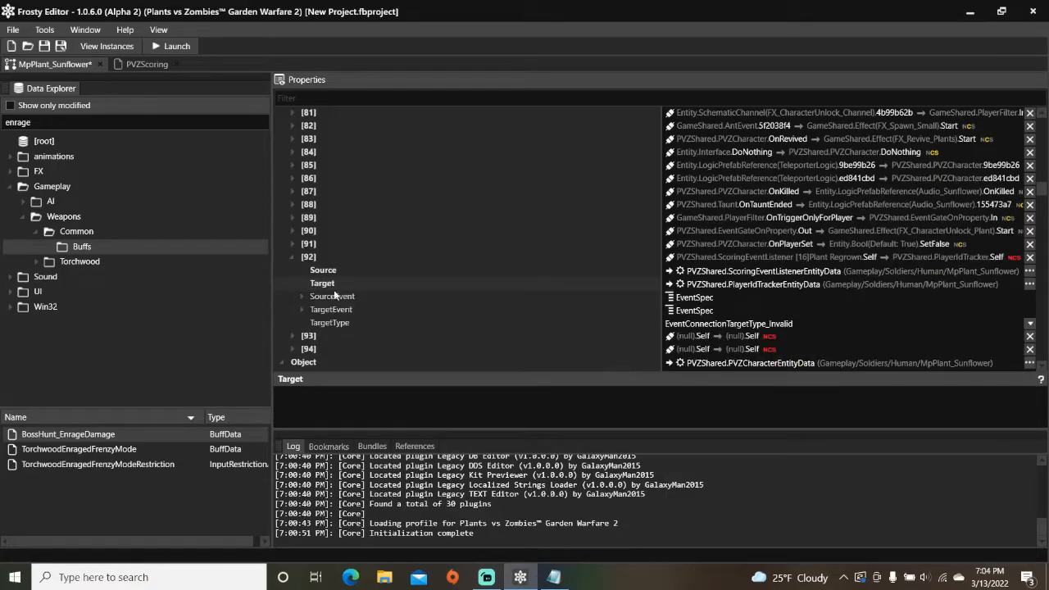
left_click(301, 294)
type("OnPlayer")
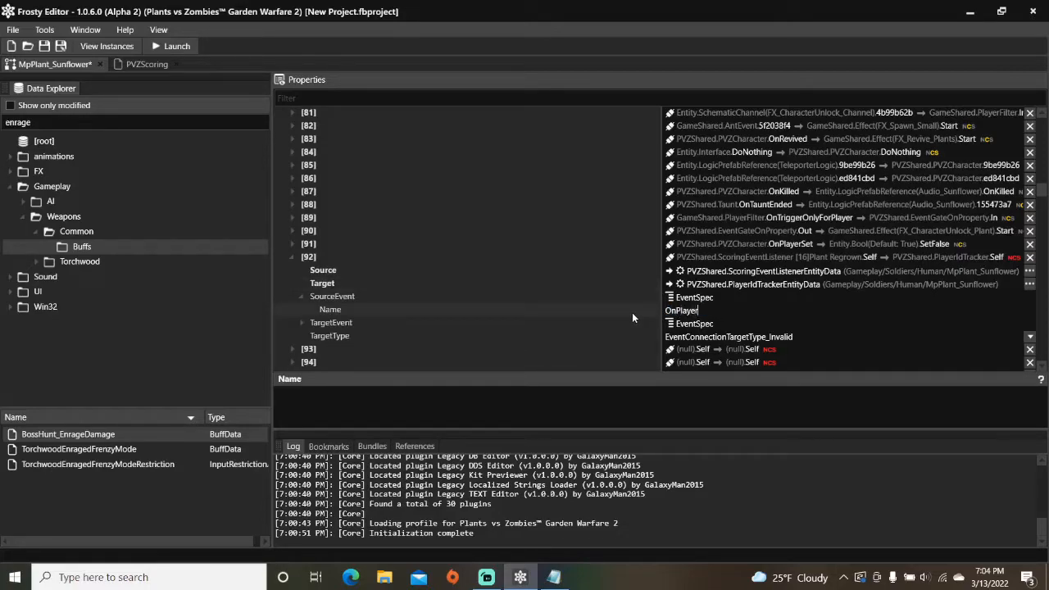
type("Scored")
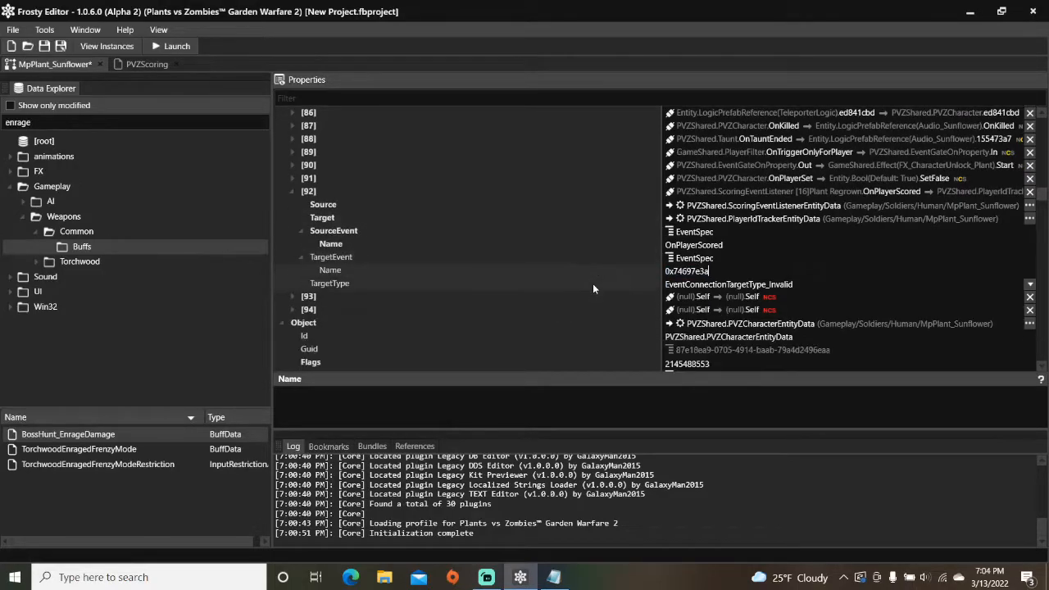
left_click(1029, 272)
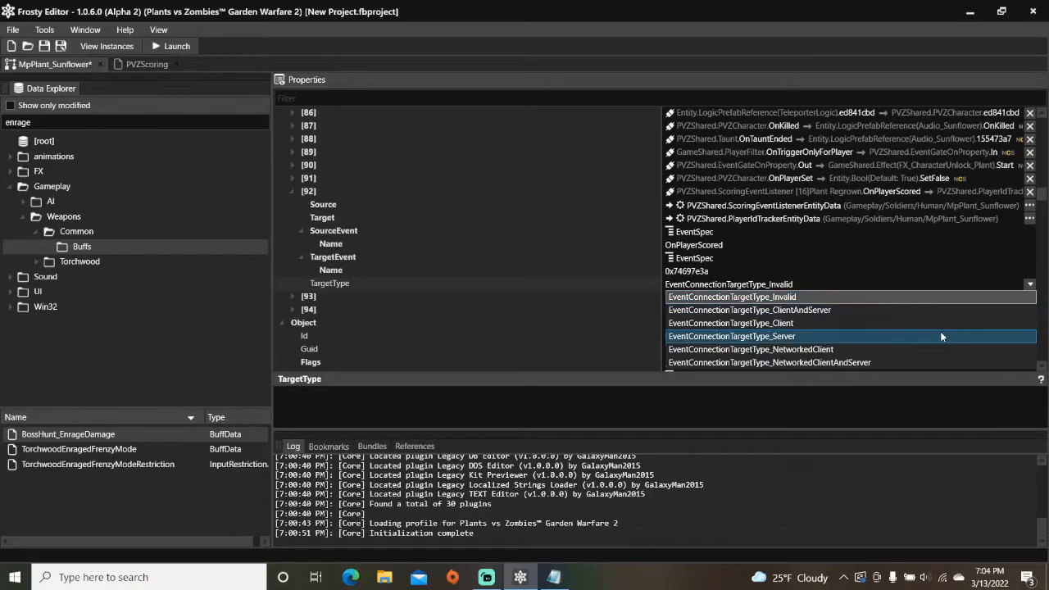
left_click(731, 336)
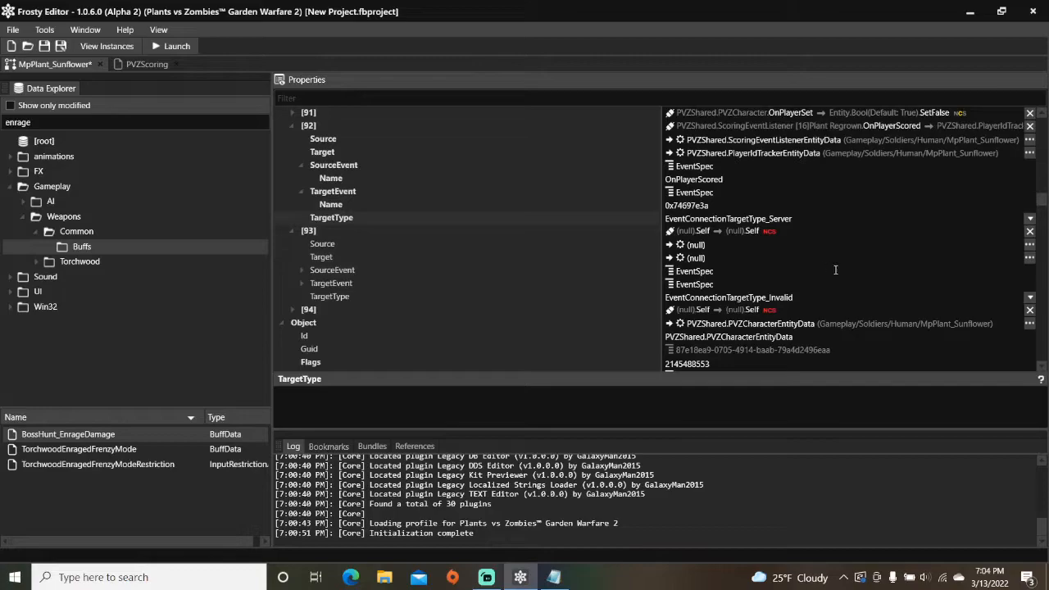
left_click(553, 577)
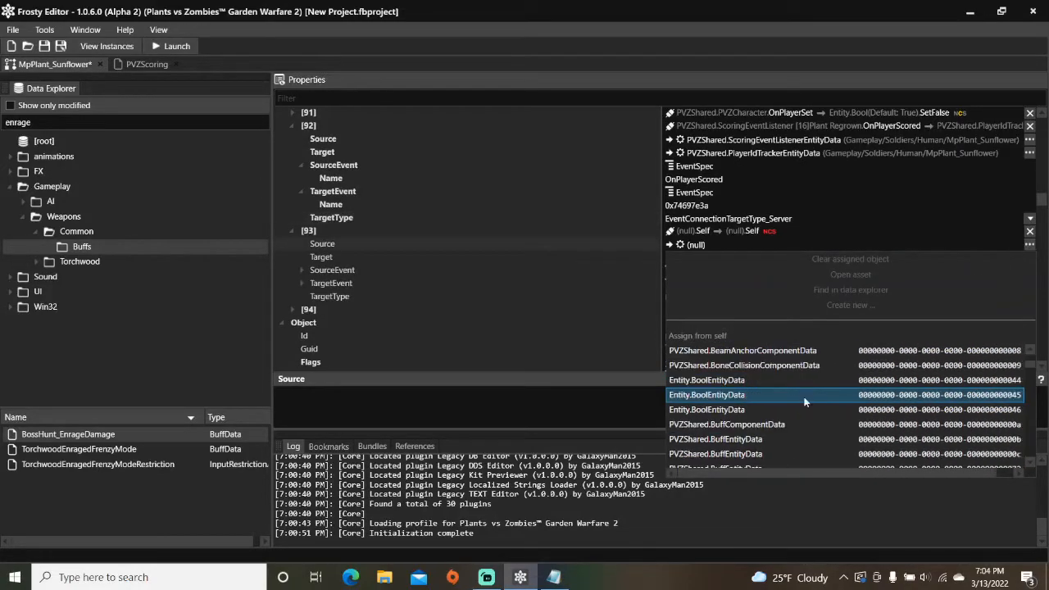
Step: Set connection [93] from PlayerIdTrackerEntityData to BuffEntityData's Apply event, targeting Server
scroll("down", 3)
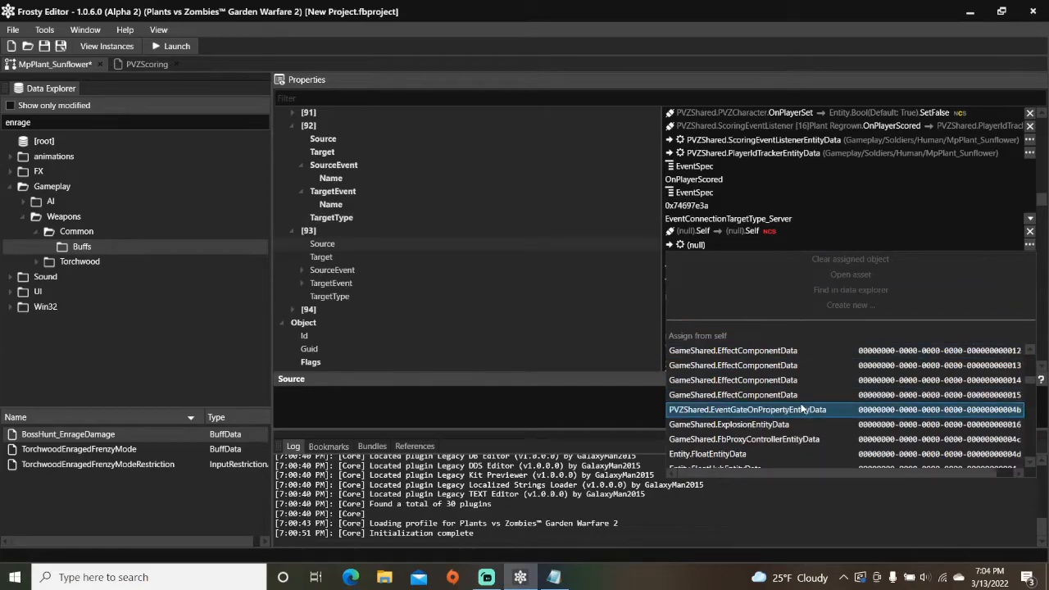
scroll("down", 3)
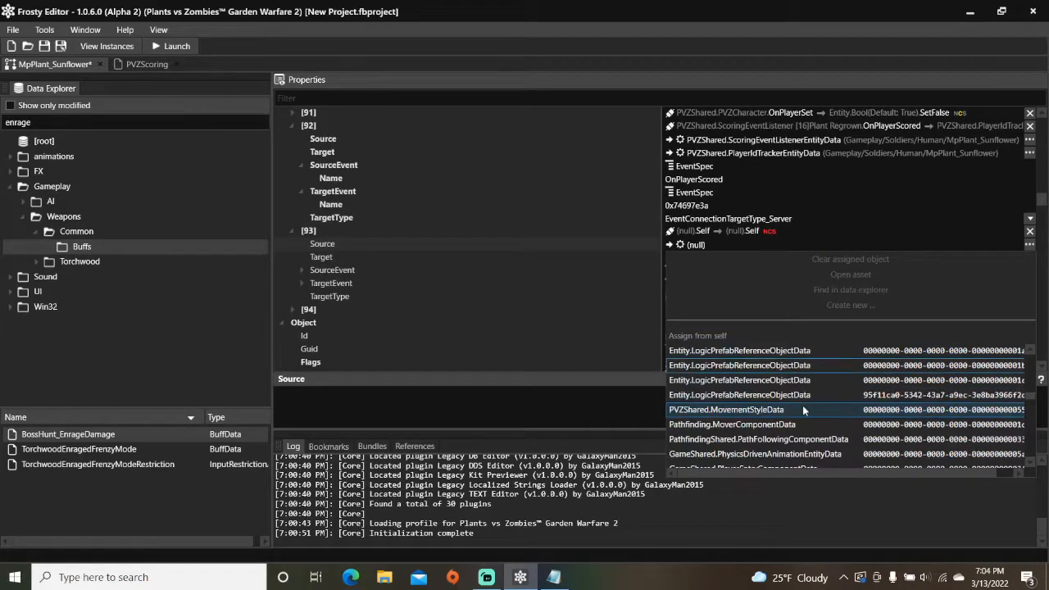
scroll("down", 3)
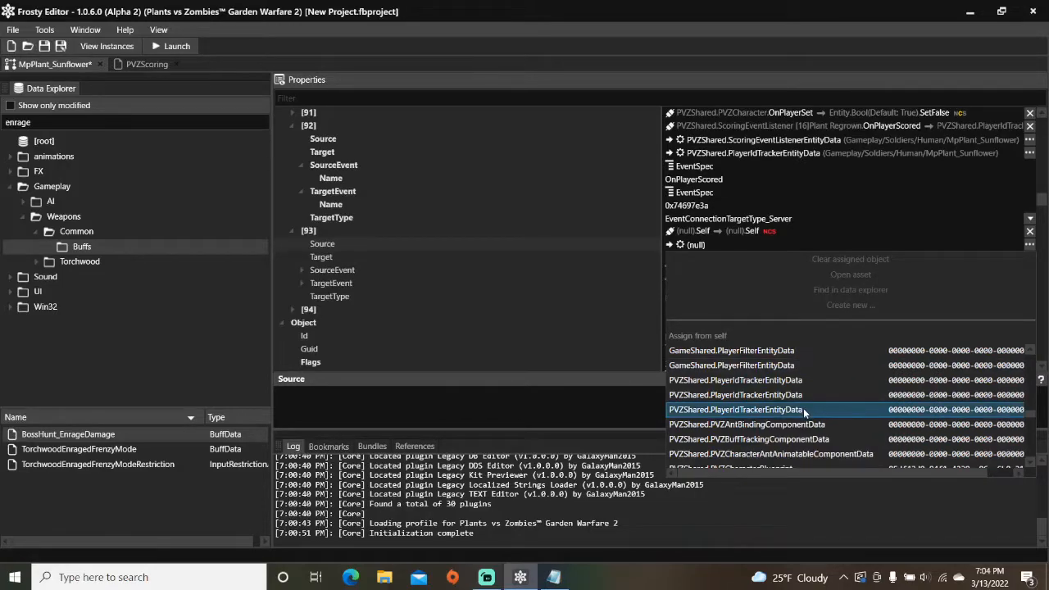
left_click(734, 410)
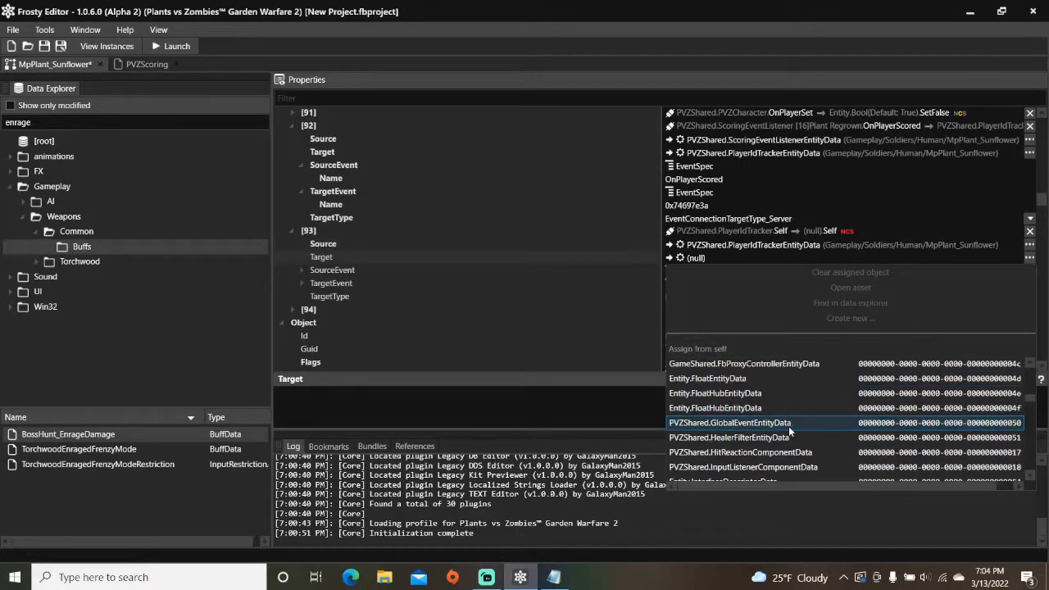
scroll("down", 3)
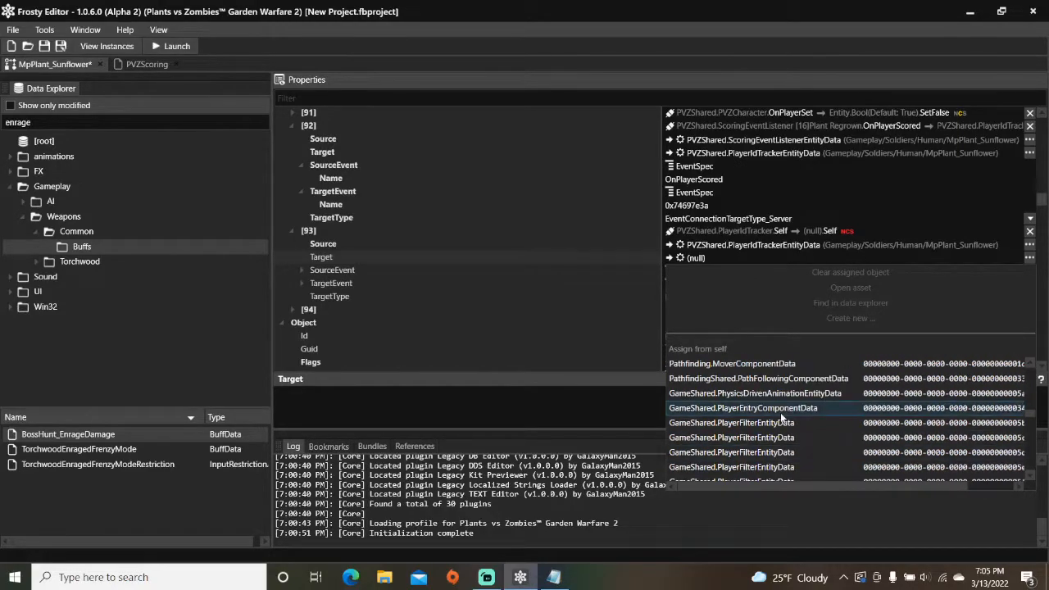
scroll("down", 3)
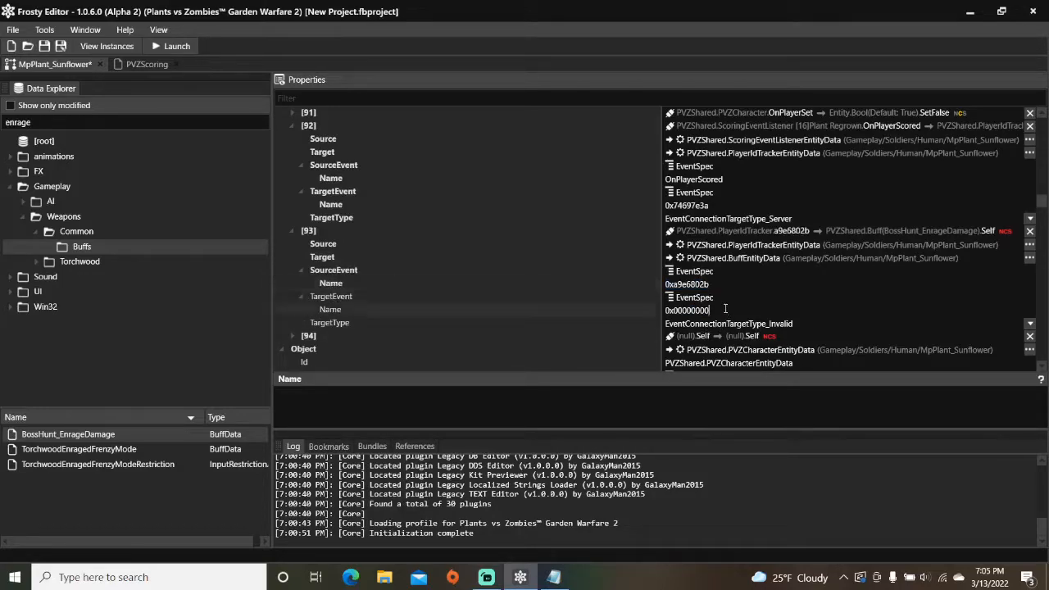
type("Apply")
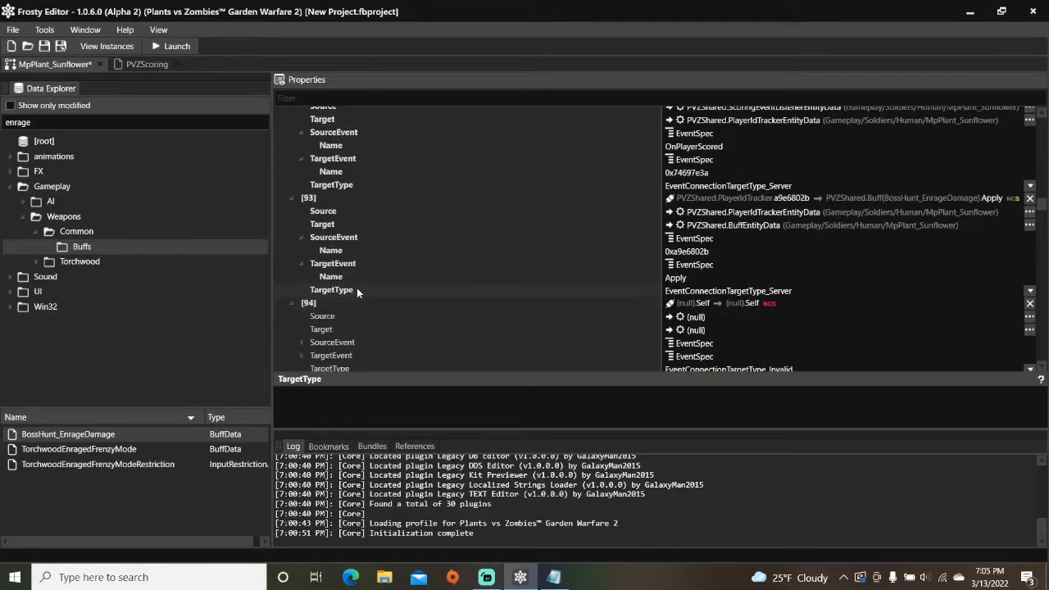
scroll("down", 3)
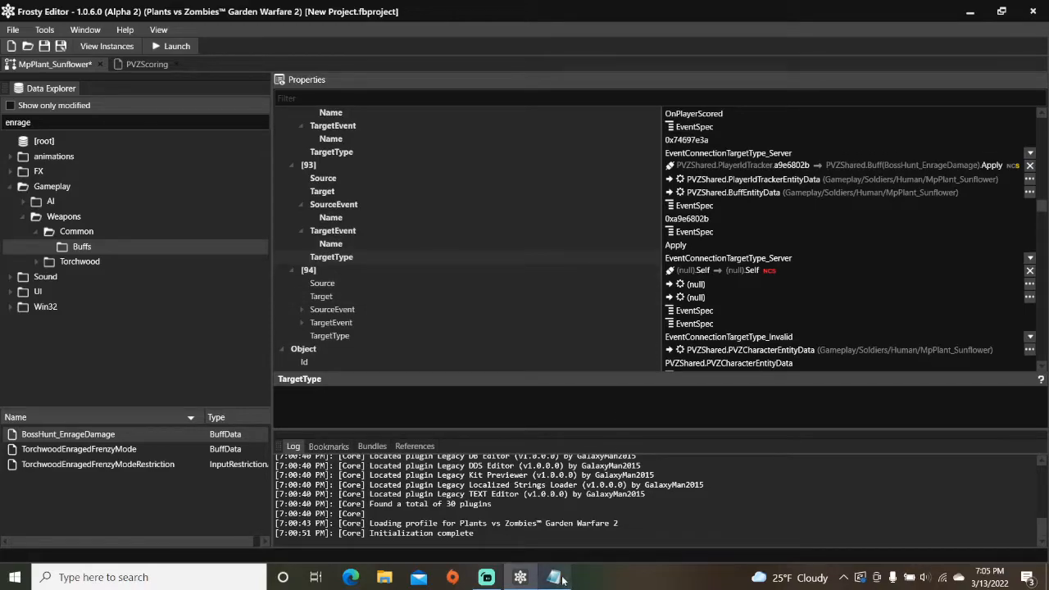
Step: Review the Notepad notes listing the connections and pick out an event name
left_click(553, 576)
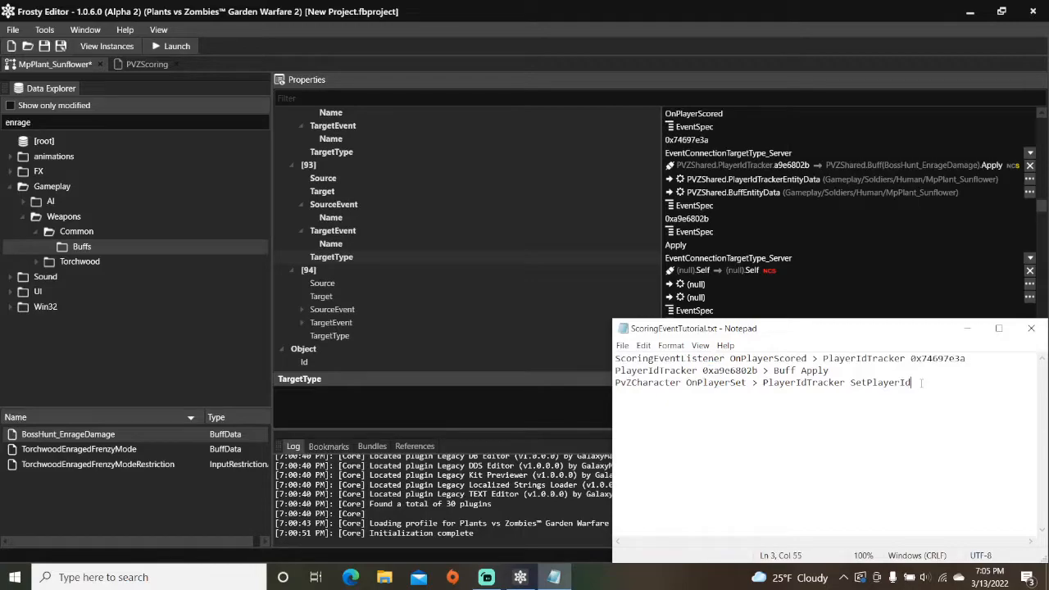
double_click(878, 384)
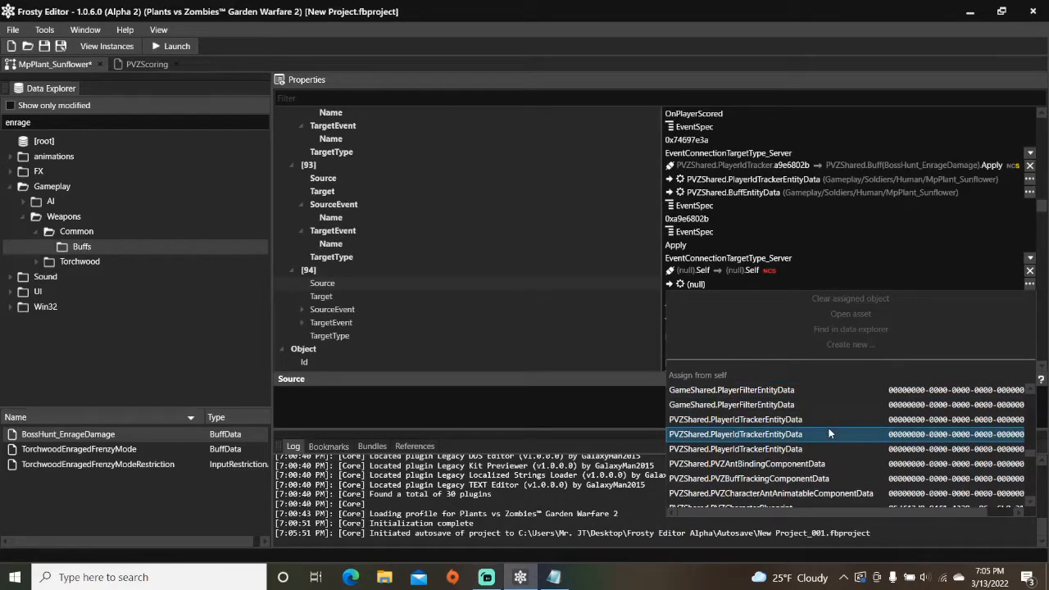
scroll("down", 3)
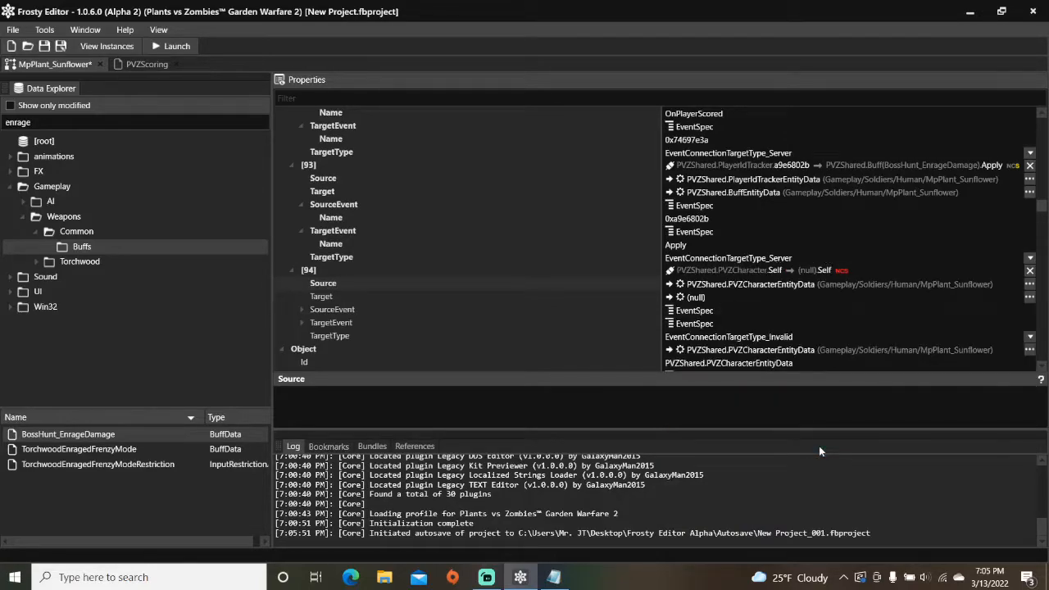
mouse_move(1029, 296)
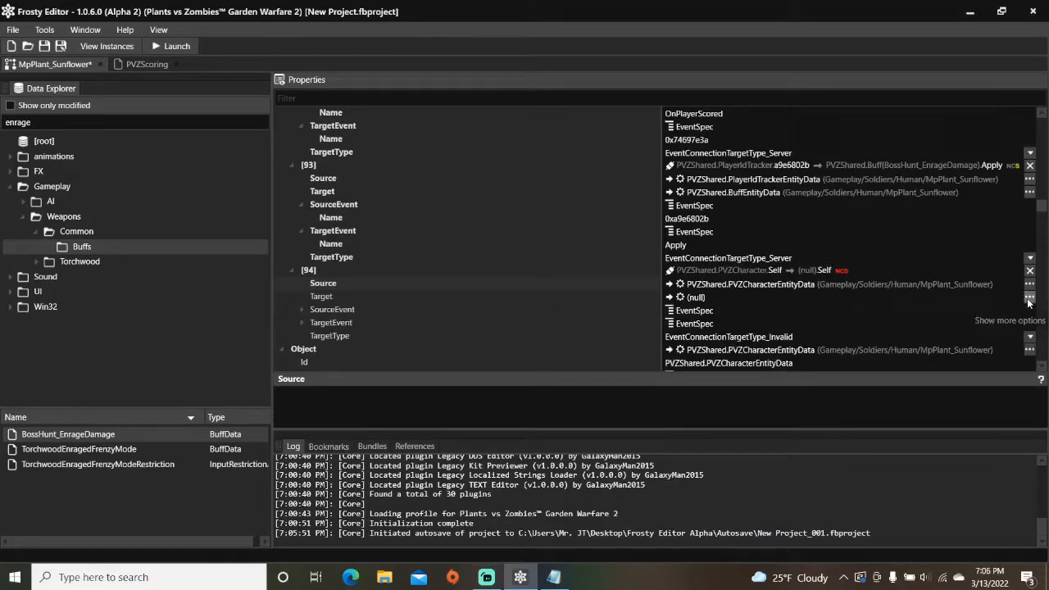
Step: Set connection [94] from PVZCharacterEntityData OnPlayerSet to PlayerIdTracker SetPlayerId, targeting Server
left_click(1029, 297)
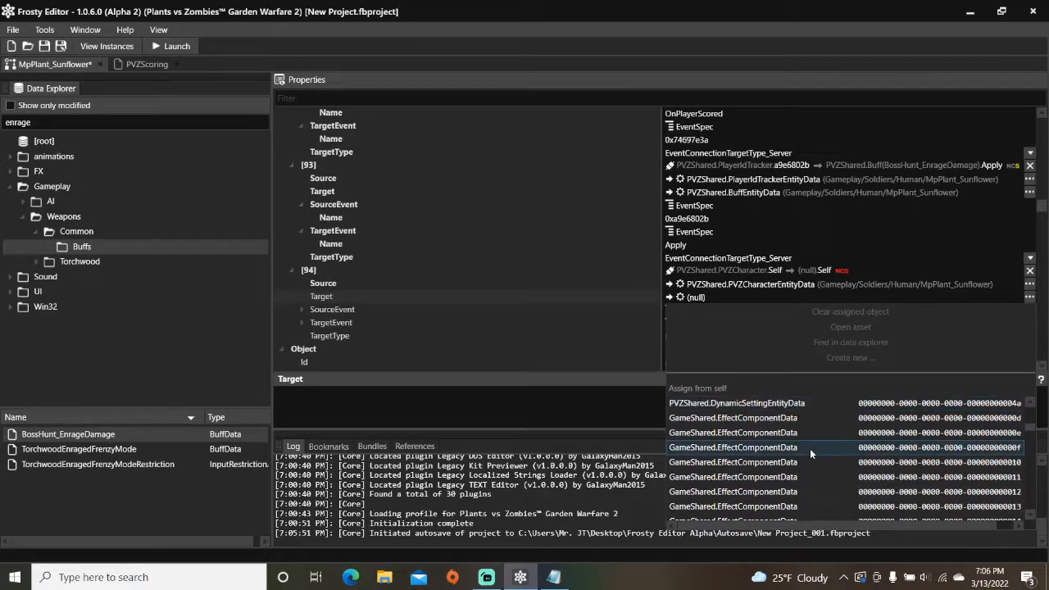
scroll("down", 3)
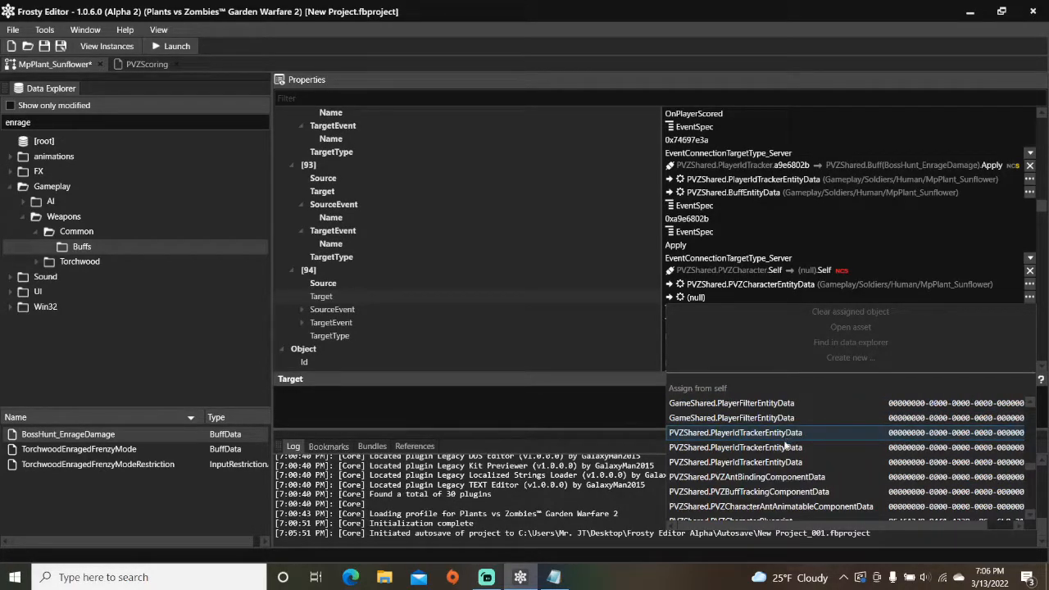
left_click(734, 432)
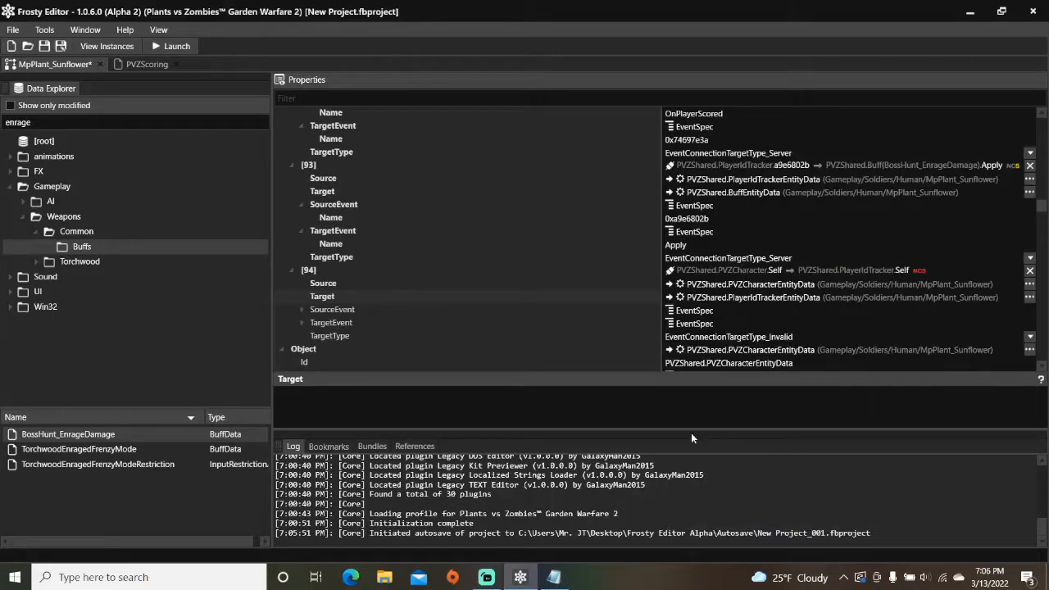
left_click(301, 308)
type("OnPlayerSet")
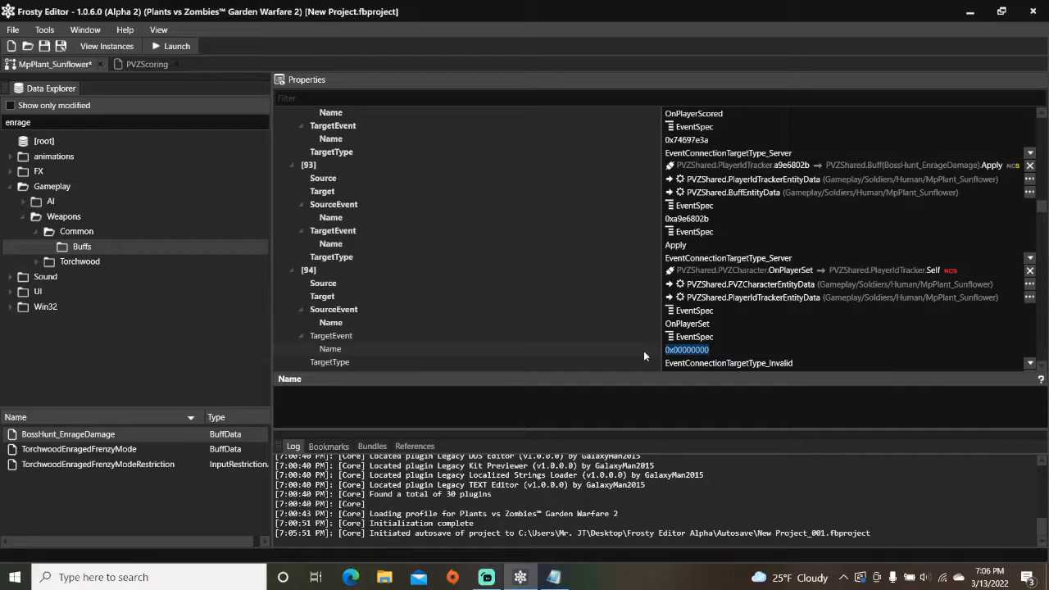
scroll("down", 3)
type("SetPlayerId")
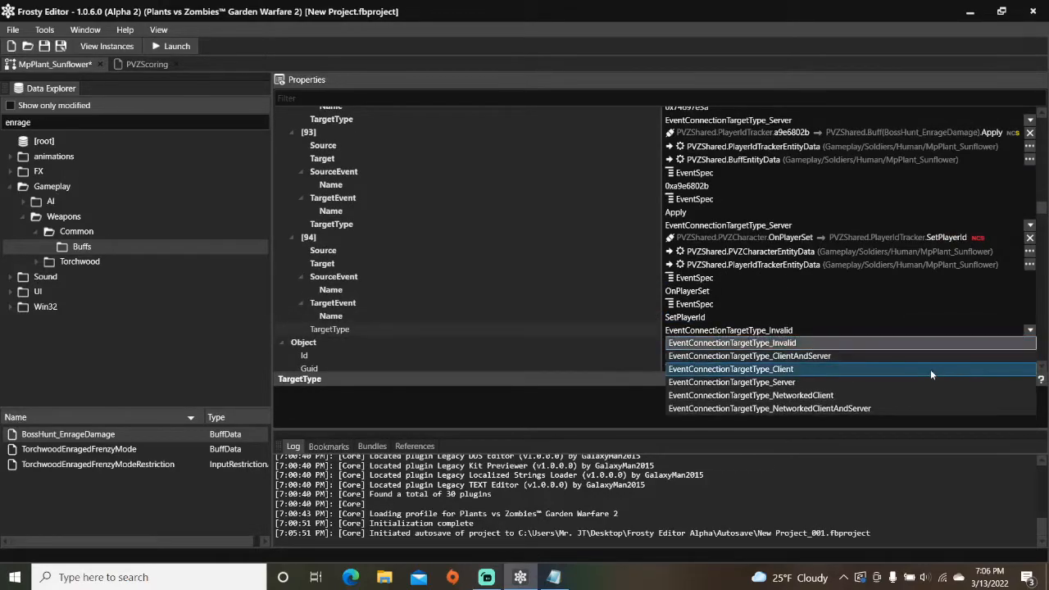
left_click(731, 382)
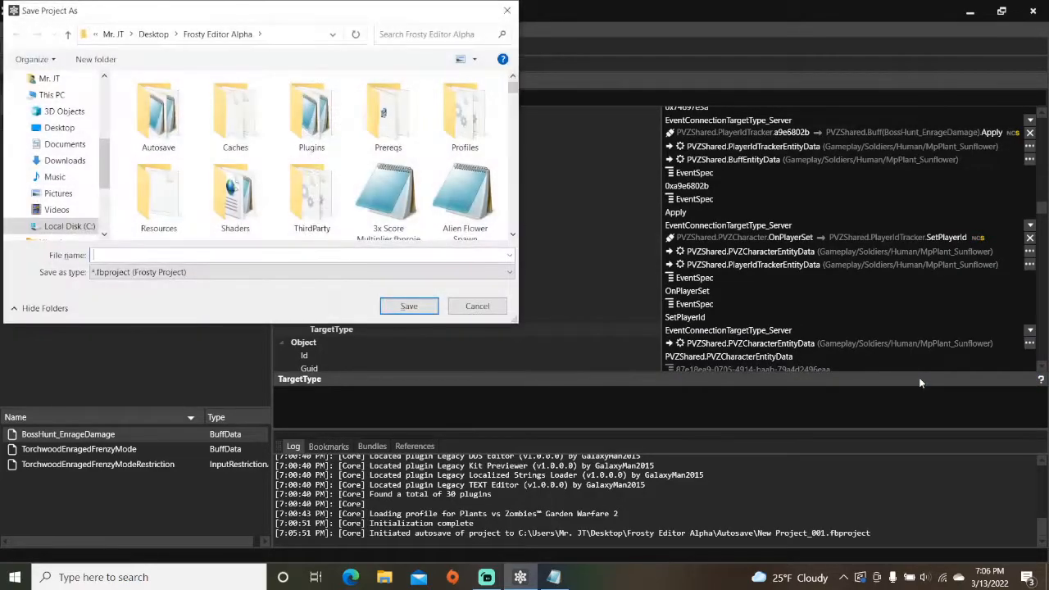
Step: Save the project as 'Scoring Event Buff' and launch the game with the mod
type("Sco")
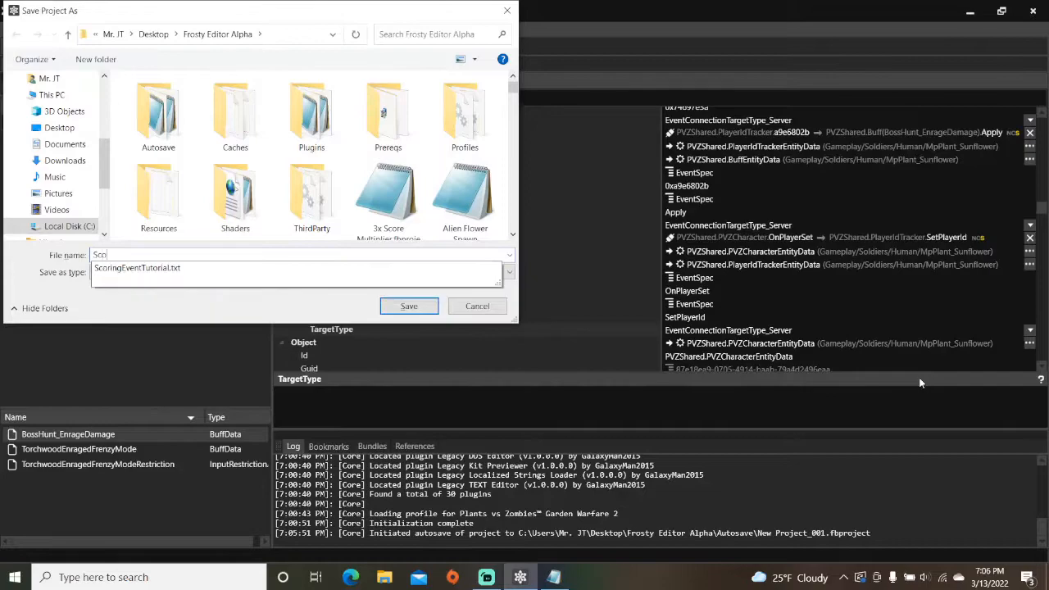
type("Scoring F")
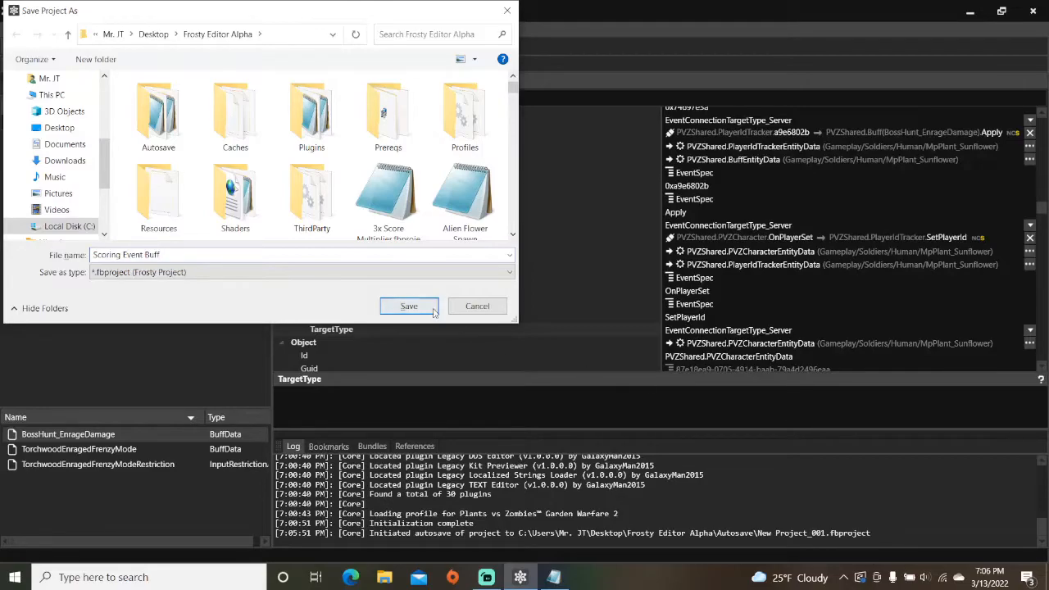
left_click(408, 307)
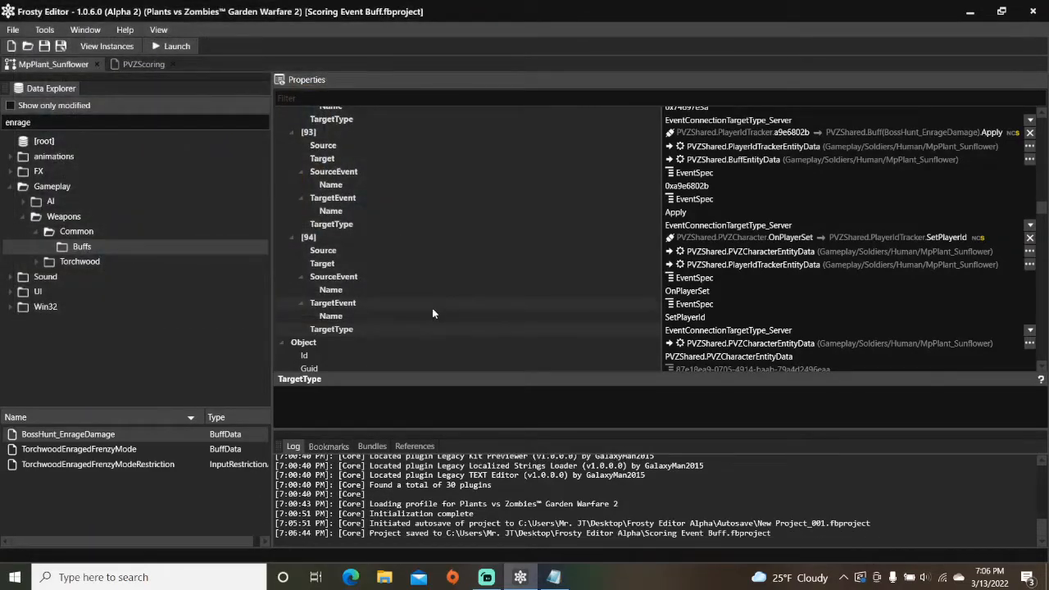
left_click(177, 46)
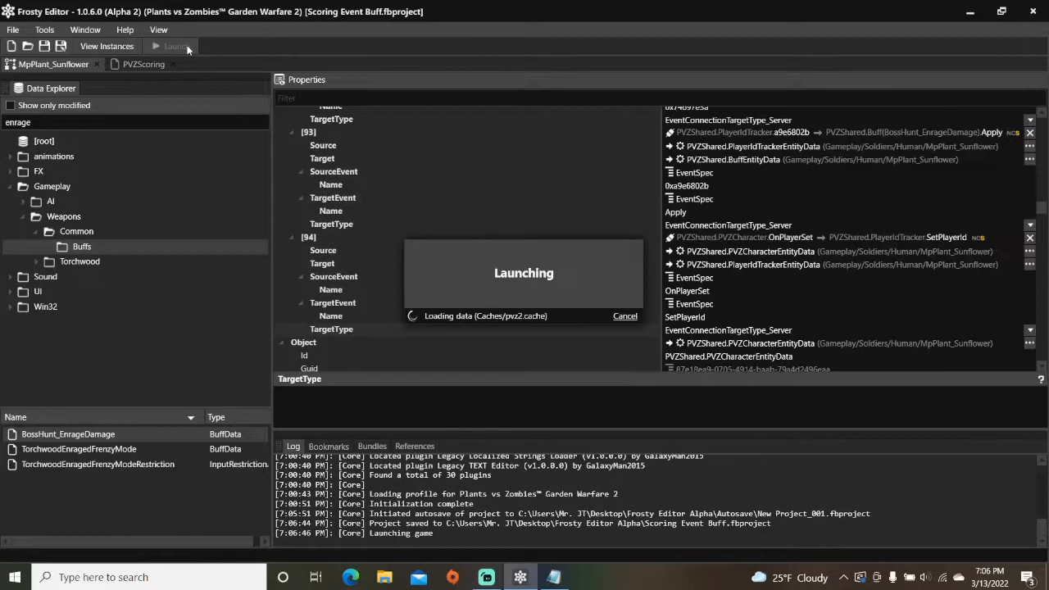